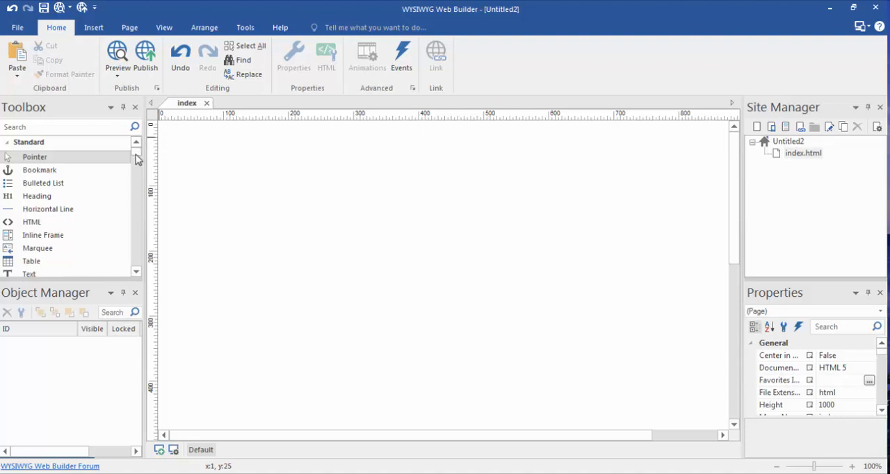
Draw a form area on the index page from the Form Controls toolbox and launch the Form Wizard
scroll("down", 3)
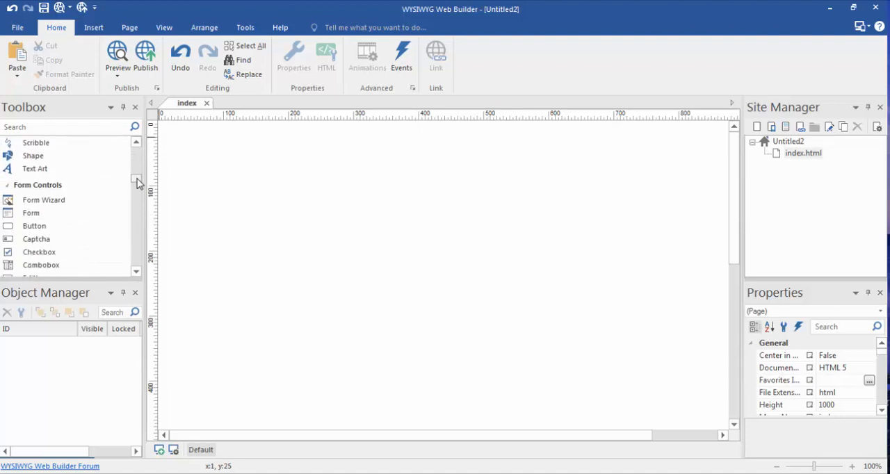
scroll("down", 3)
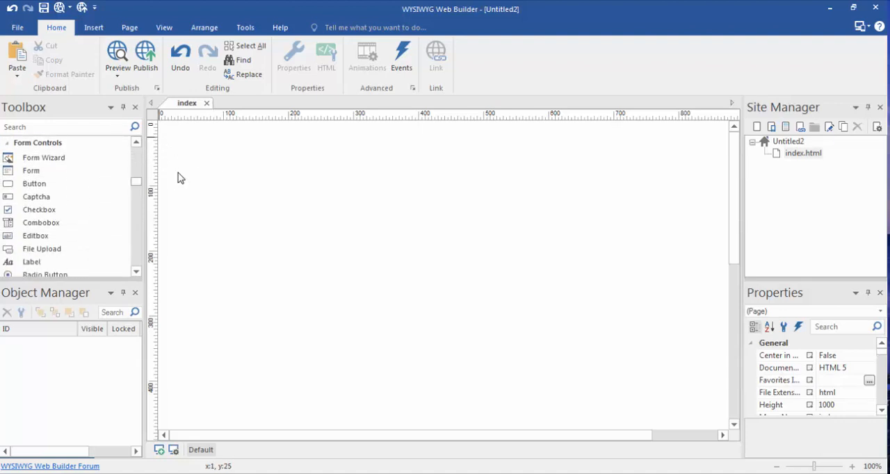
mouse_move(220, 176)
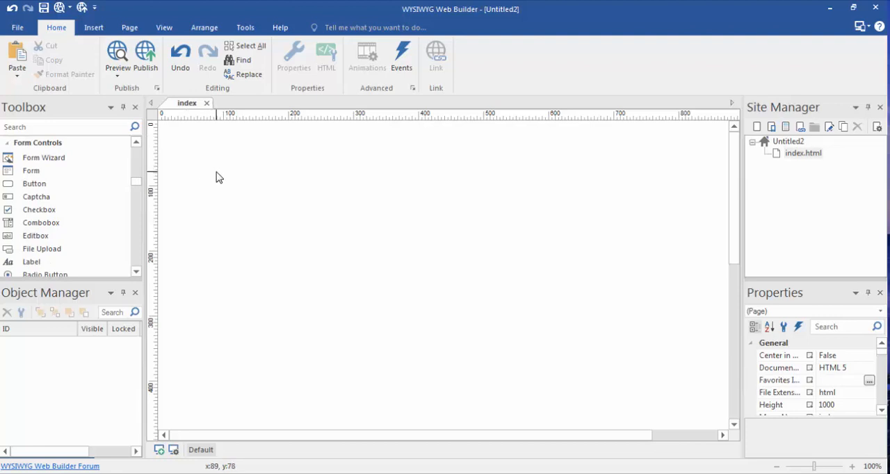
mouse_move(139, 222)
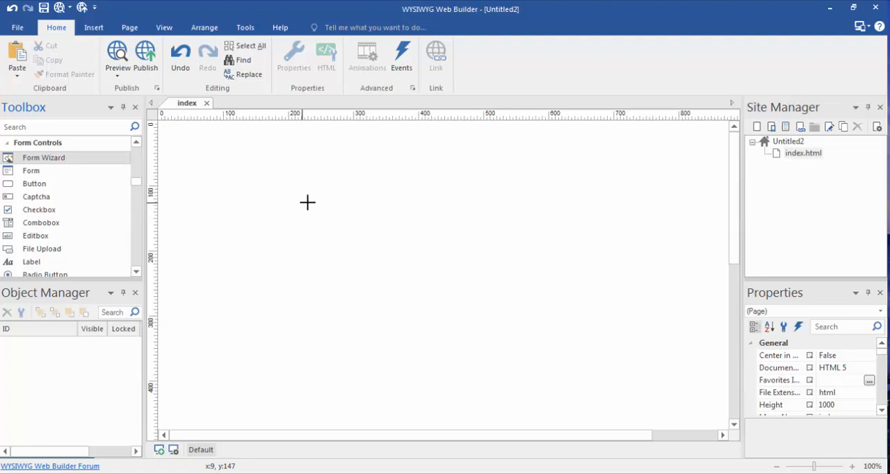
mouse_move(244, 190)
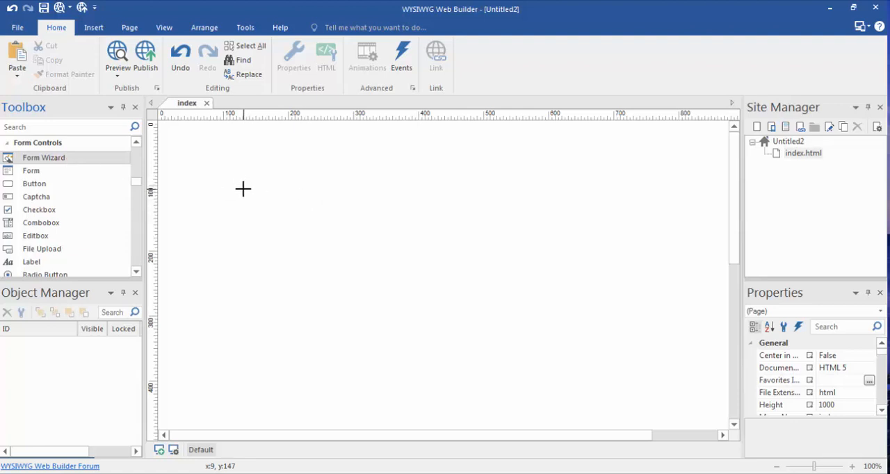
left_click_drag(242, 189, 476, 362)
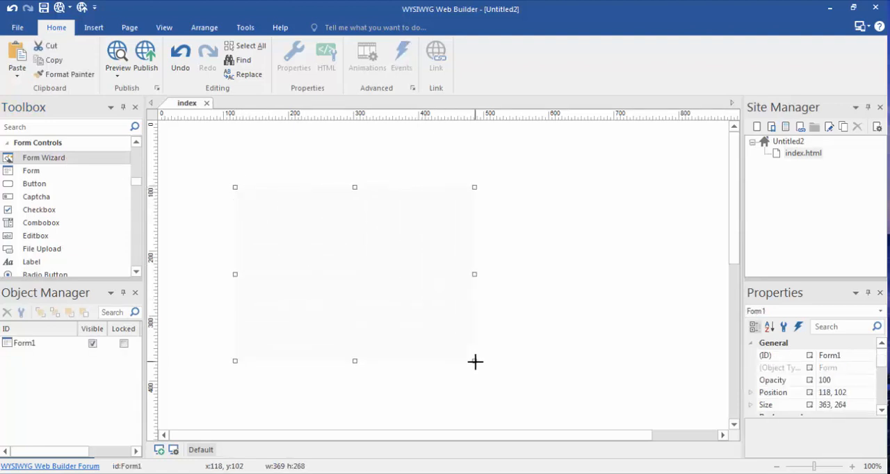
left_click(43, 157)
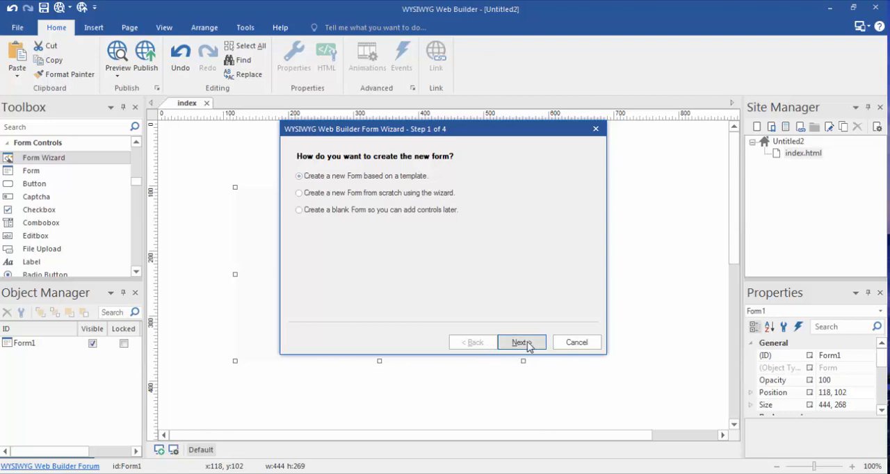
Browse the wizard templates, compare Contact 2, and choose Contact 1 with Name, Email and Send
left_click(521, 343)
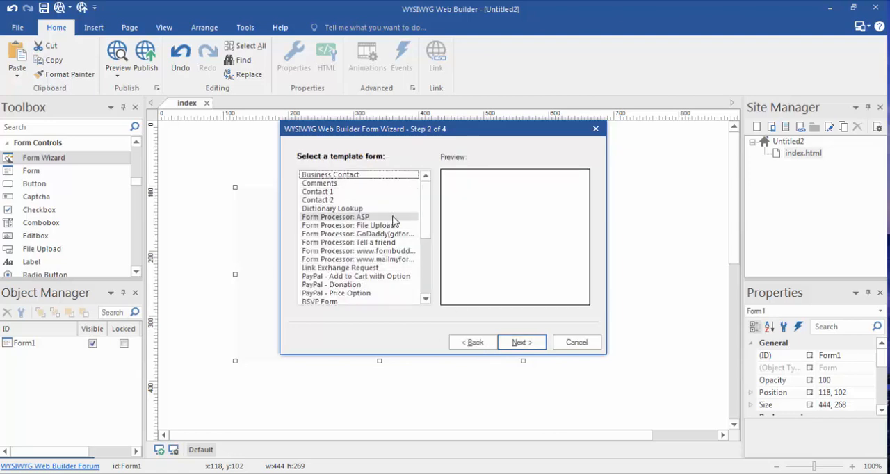
scroll("down", 3)
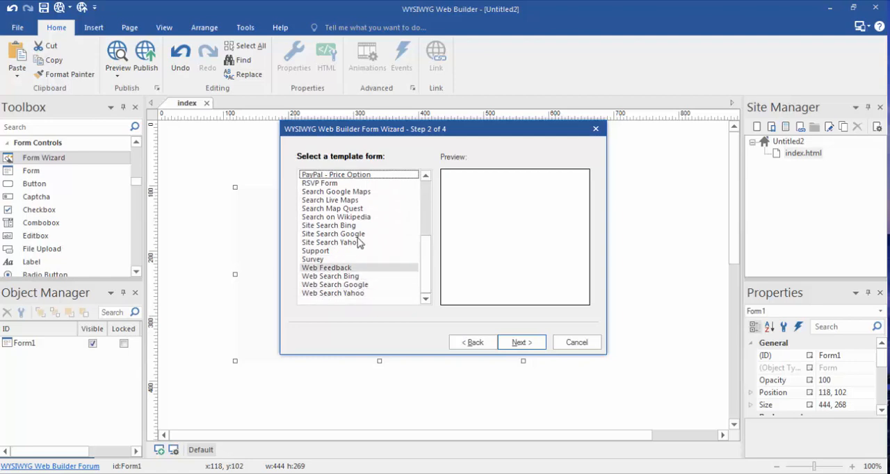
left_click(334, 234)
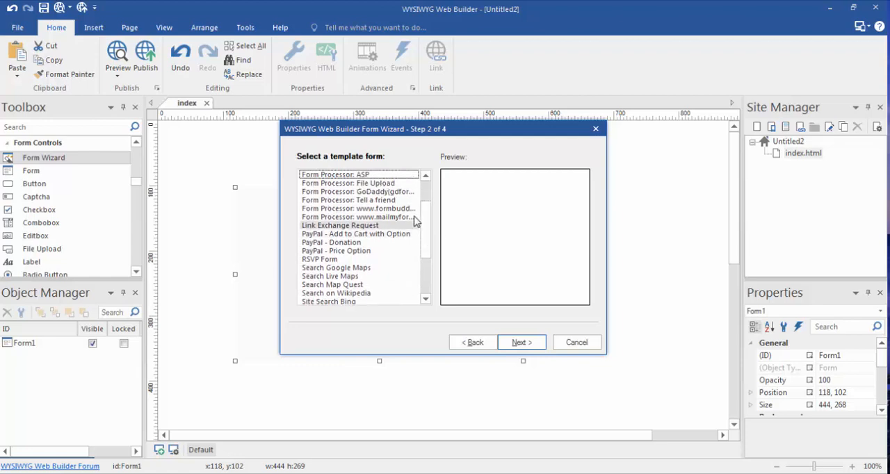
mouse_move(407, 217)
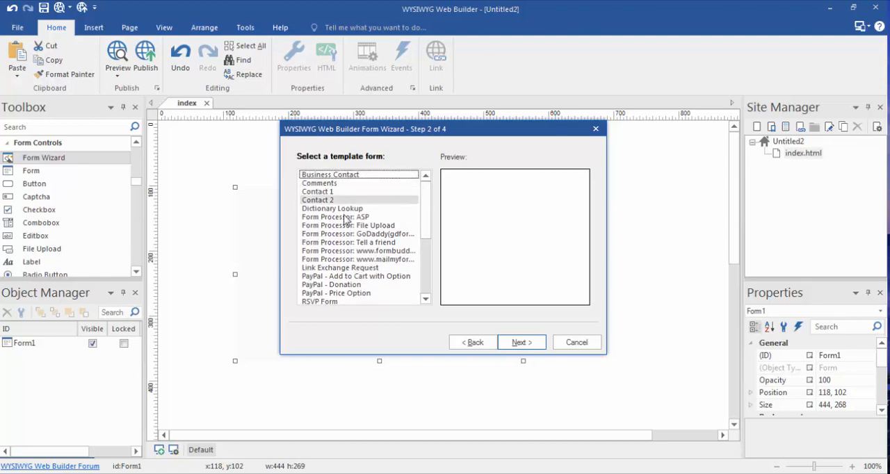
left_click(336, 292)
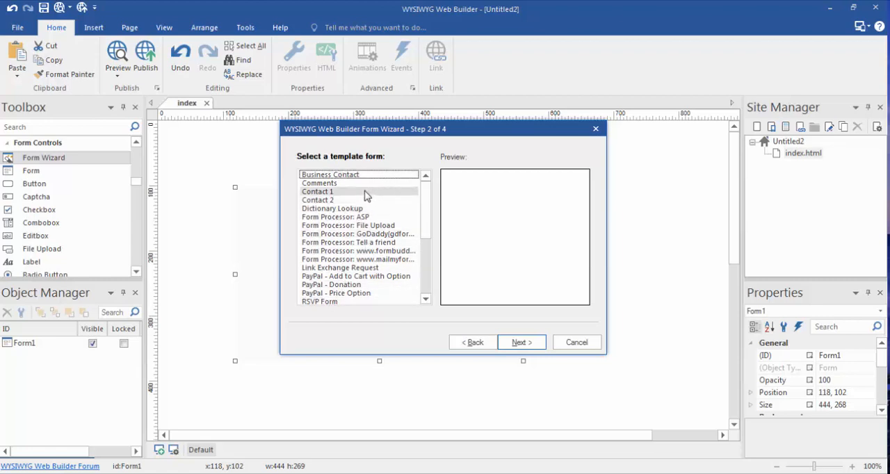
left_click(317, 192)
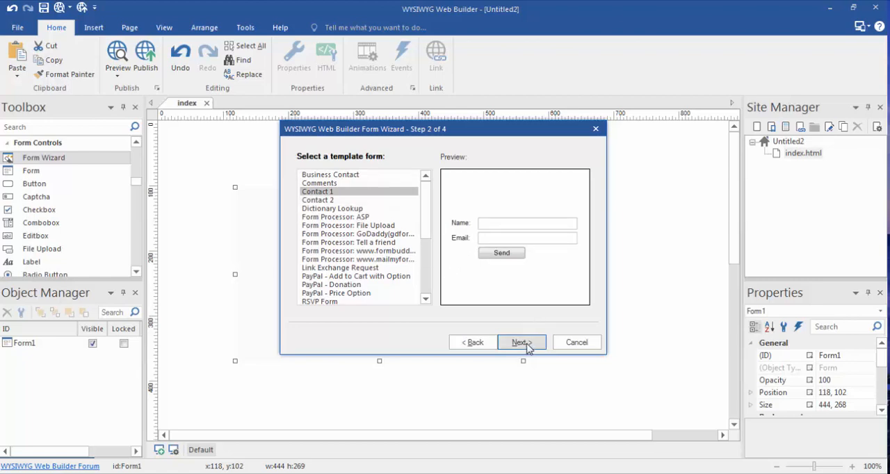
Add a Text Area control to the form's control list and label it 'Message'
left_click(520, 343)
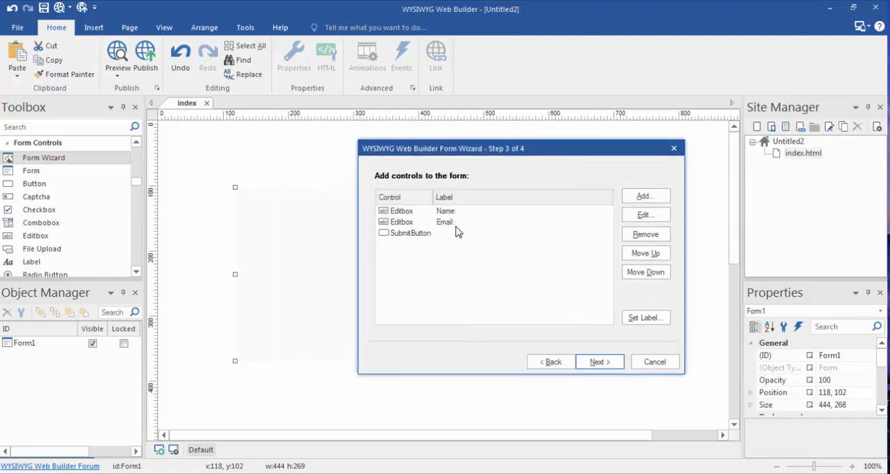
mouse_move(472, 242)
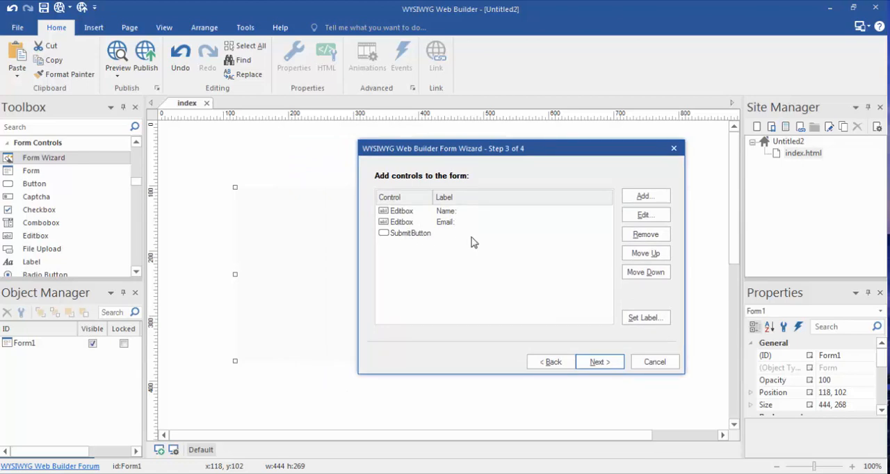
left_click(644, 195)
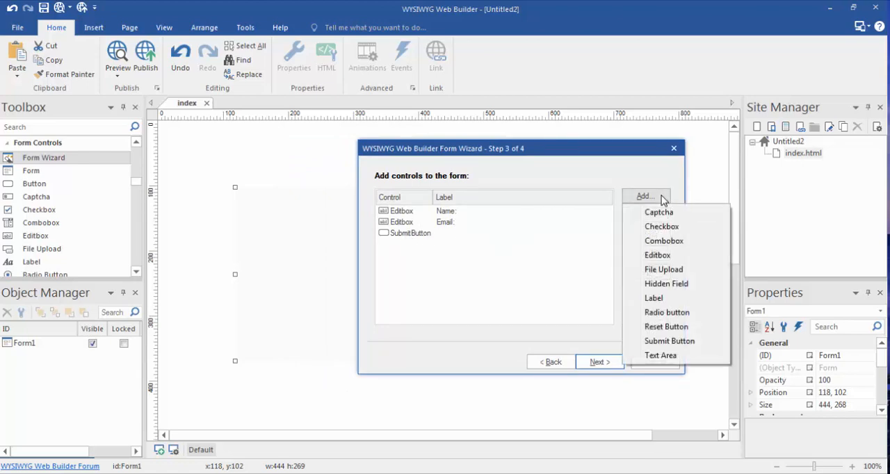
mouse_move(662, 226)
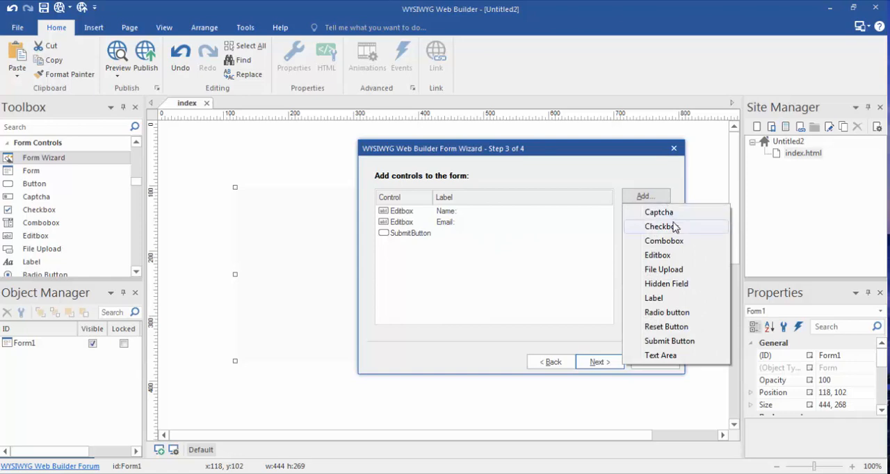
left_click(662, 226)
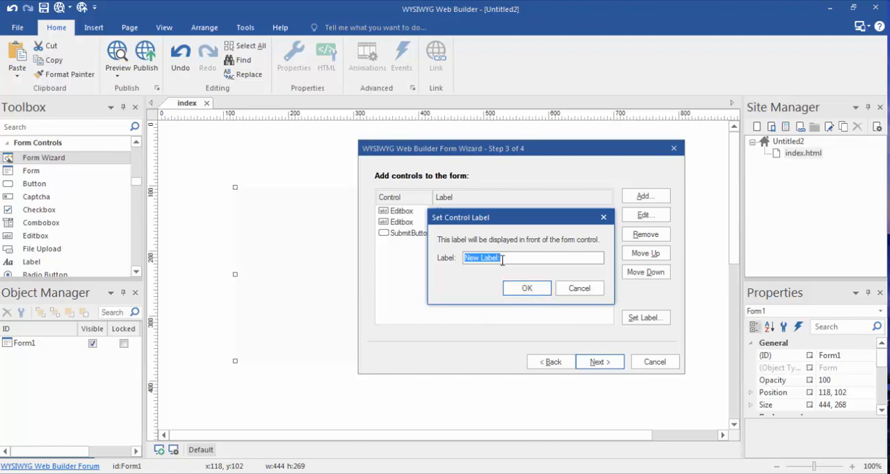
left_click(532, 258)
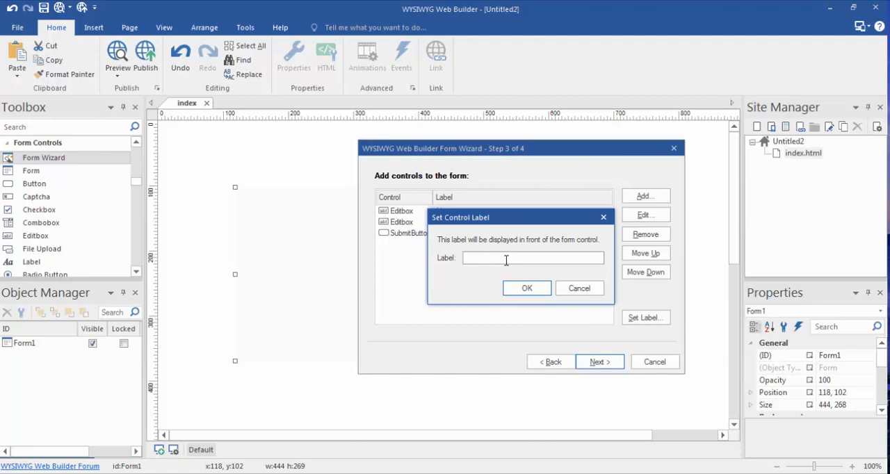
type("Message")
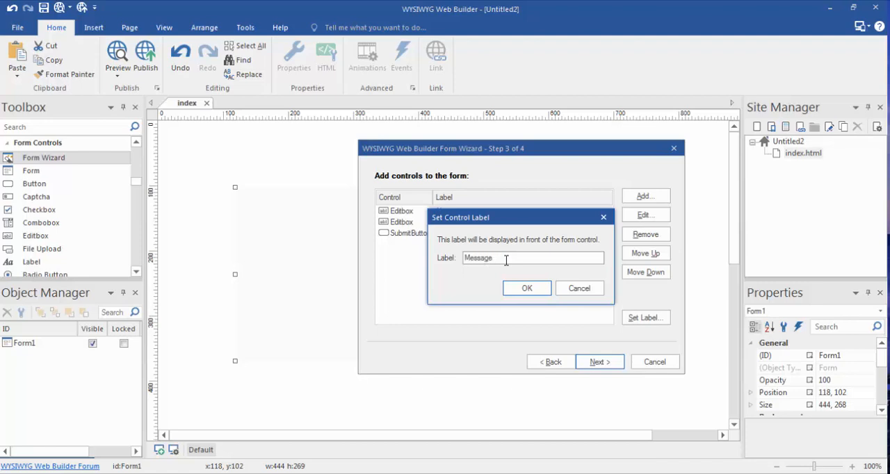
left_click(526, 288)
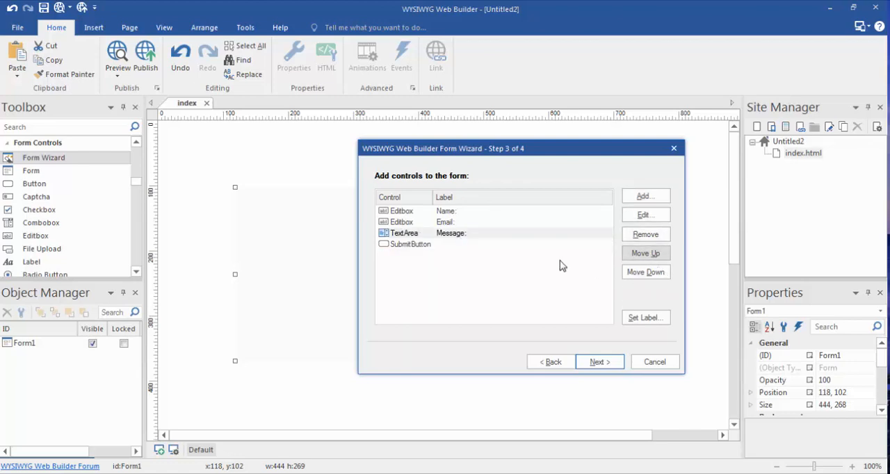
mouse_move(546, 269)
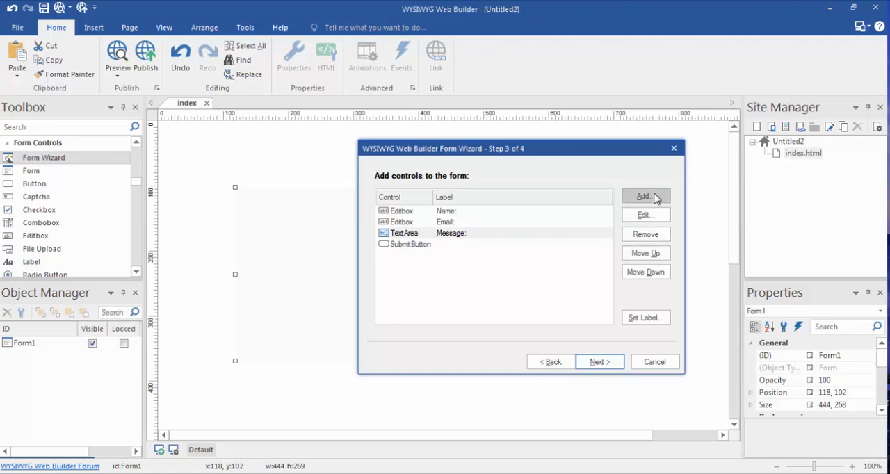
Reopen the Add… list of control types for another form control
left_click(643, 195)
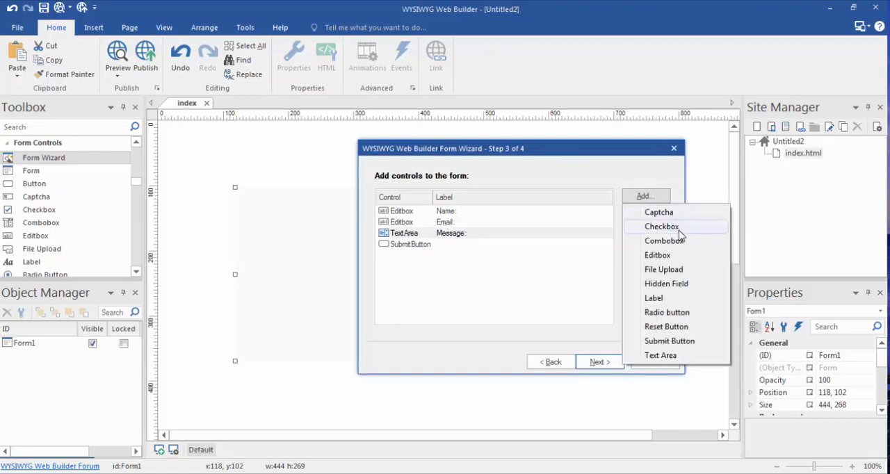
mouse_move(664, 270)
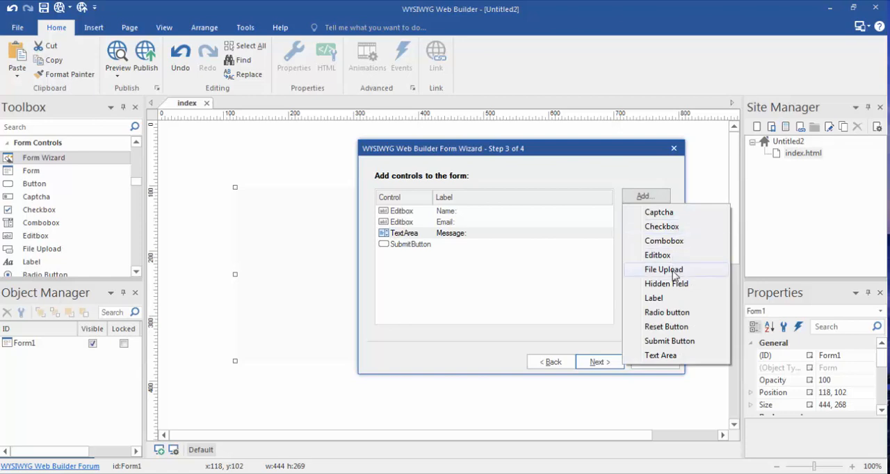
mouse_move(654, 332)
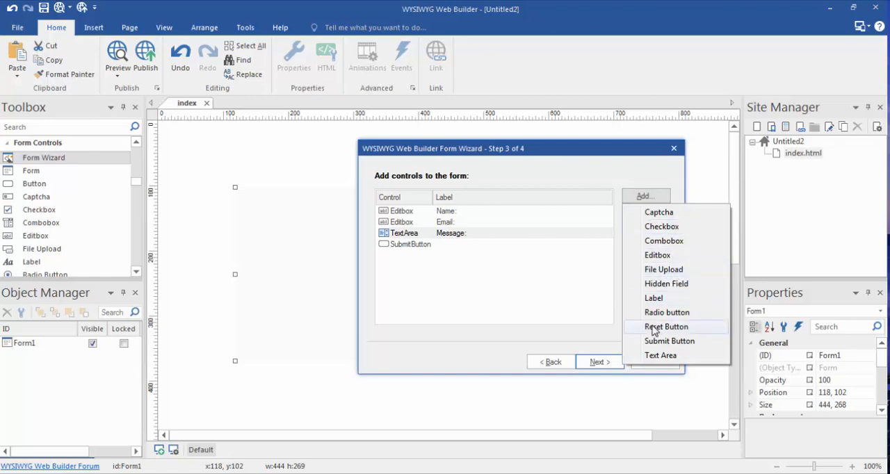
mouse_move(546, 195)
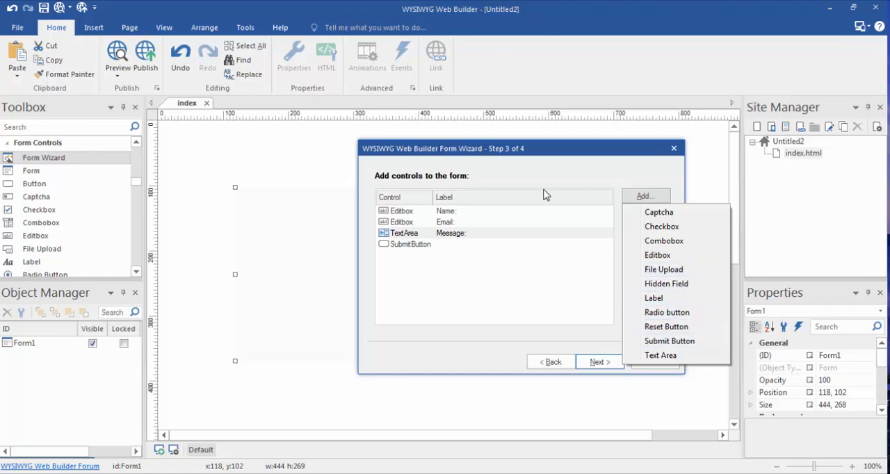
mouse_move(612, 230)
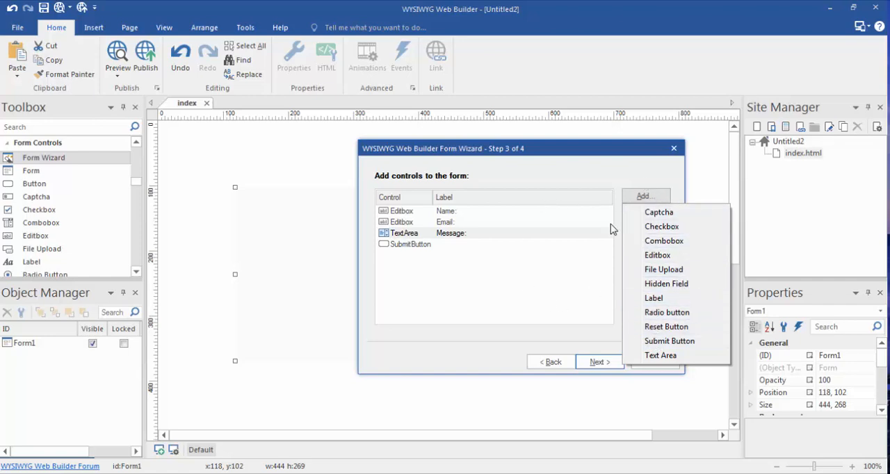
mouse_move(668, 311)
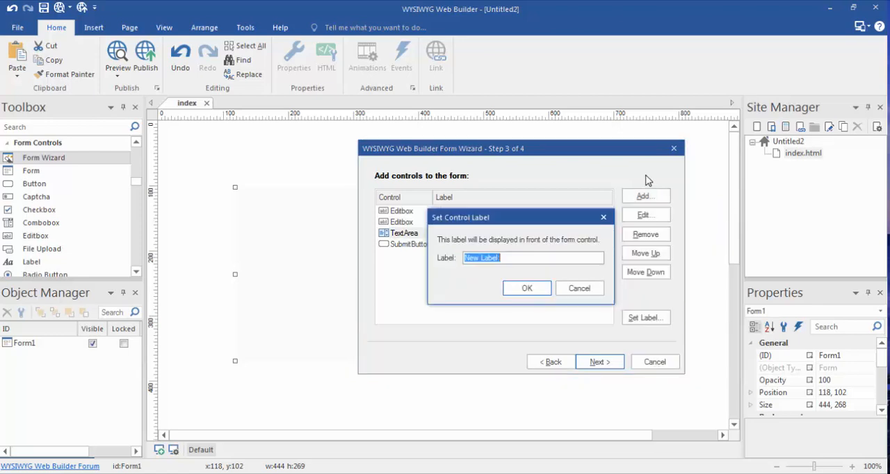
mouse_move(641, 189)
type("Message:")
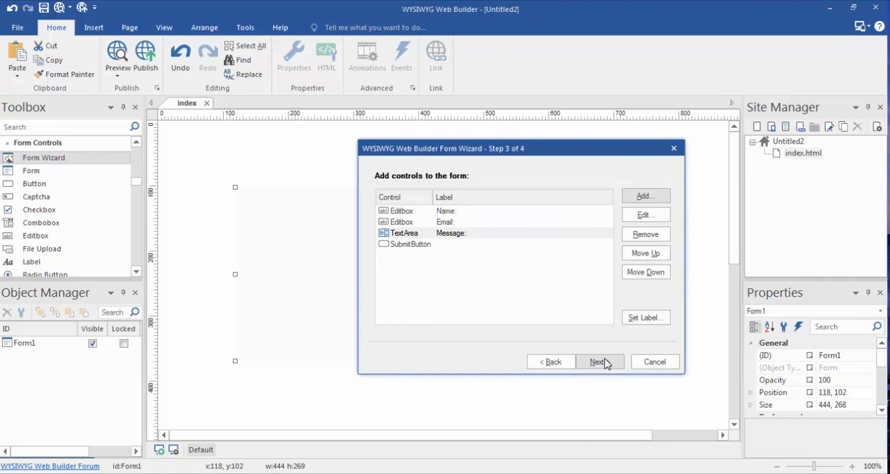
Set the form action to email submissions via the built-in PHP form processor
left_click(596, 361)
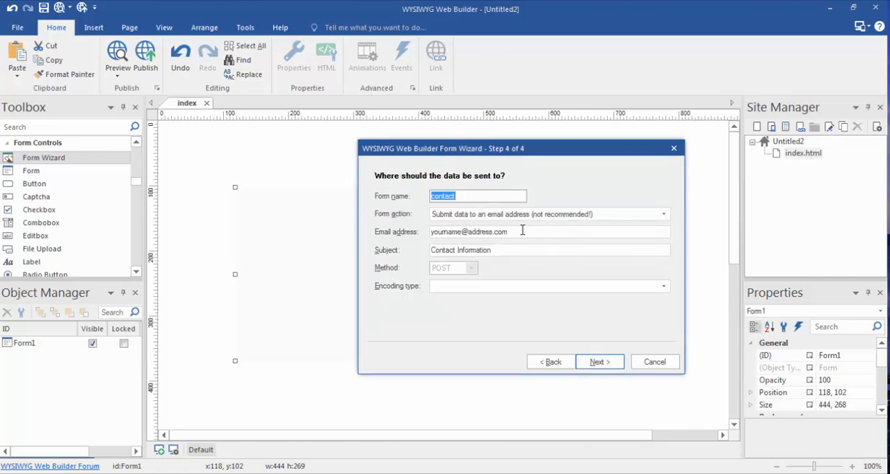
left_click(477, 196)
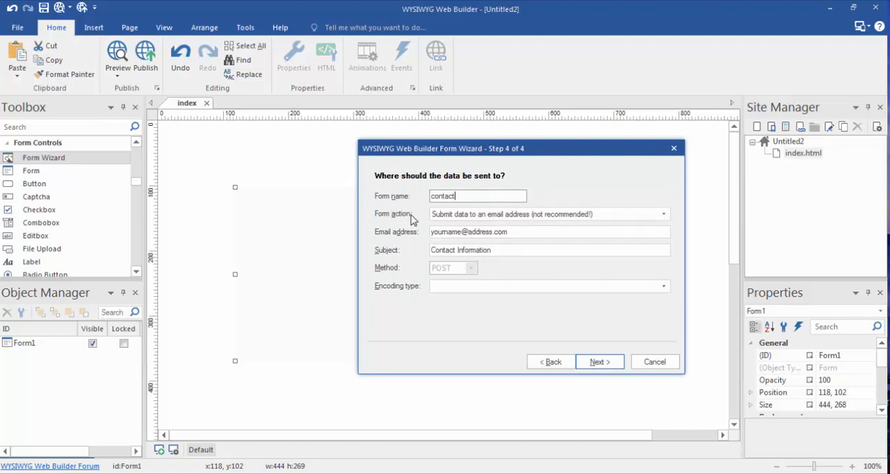
left_click(663, 214)
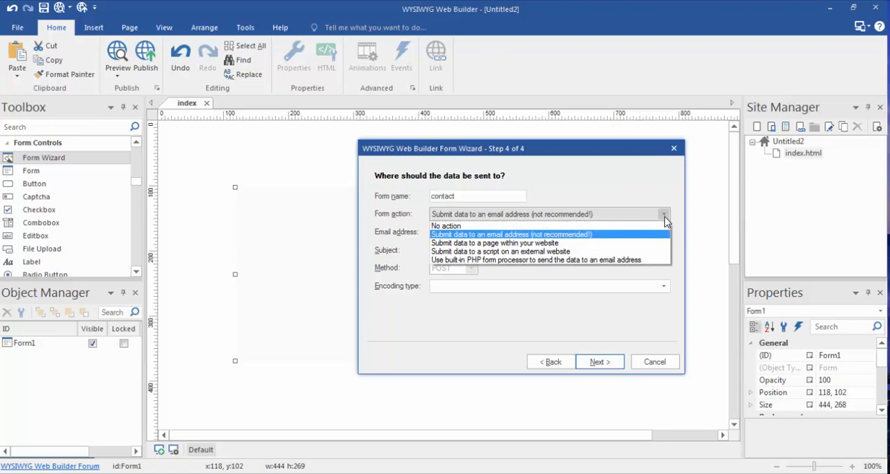
left_click(535, 259)
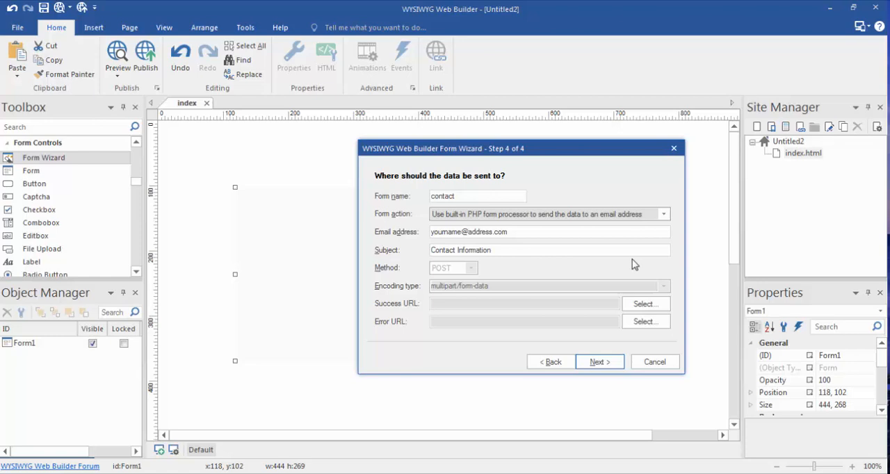
mouse_move(448, 243)
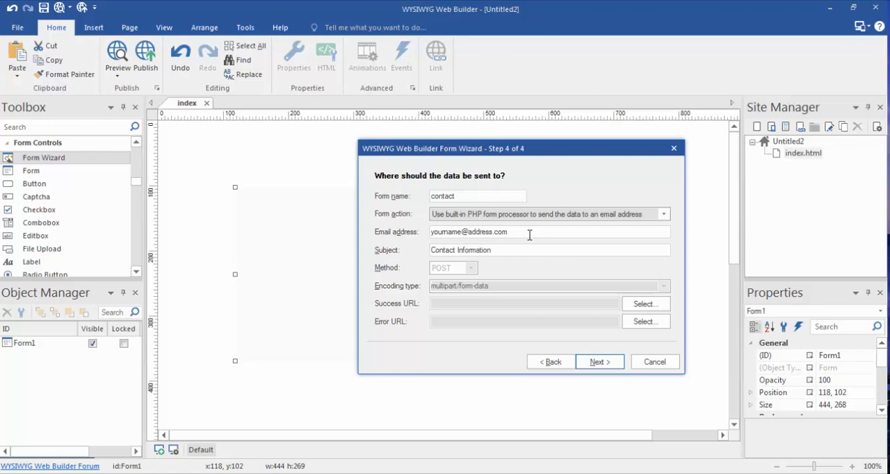
mouse_move(522, 231)
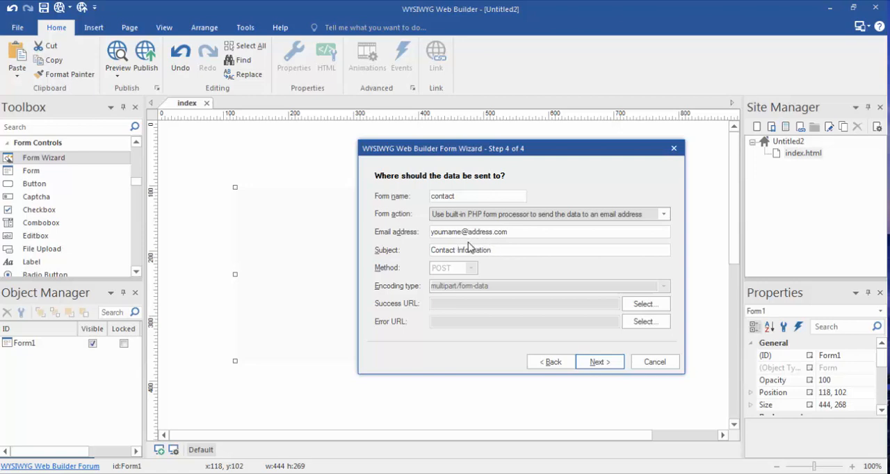
mouse_move(395, 256)
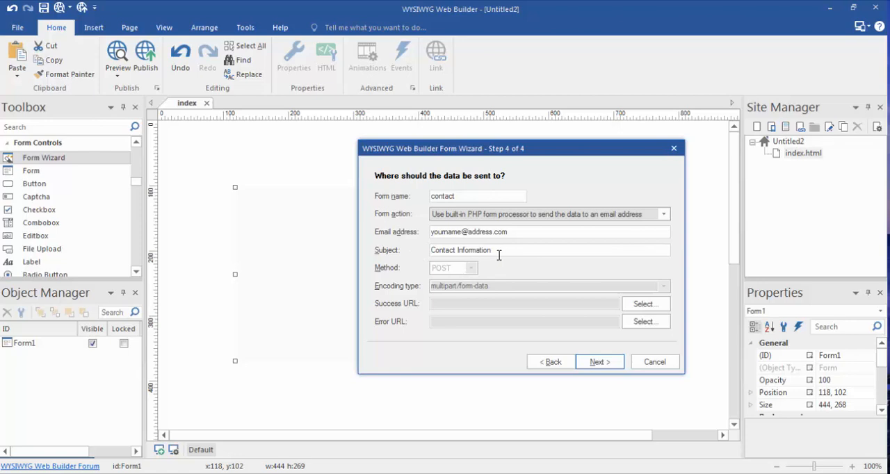
mouse_move(495, 317)
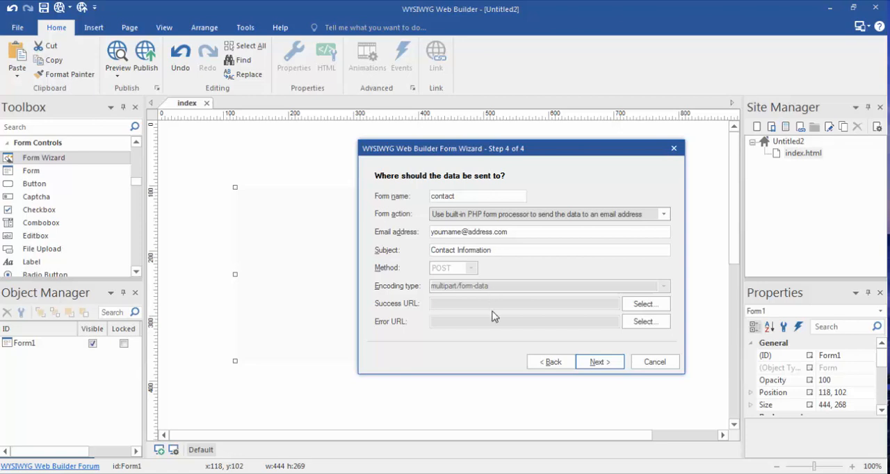
mouse_move(586, 319)
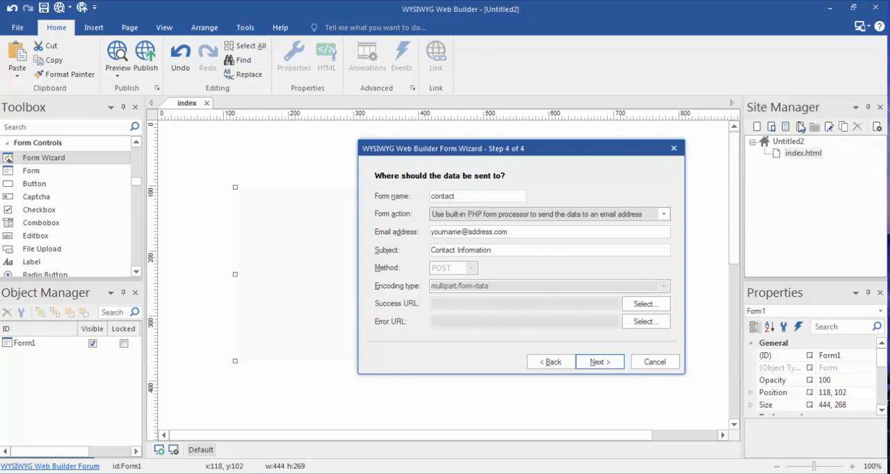
mouse_move(746, 204)
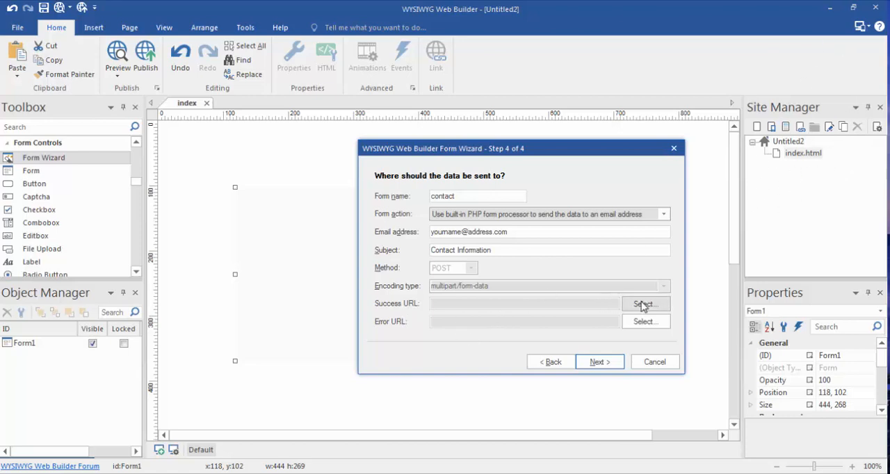
Skip the success page, finish the wizard and insert the contact form, dismissing the PHP extension reminder
left_click(645, 304)
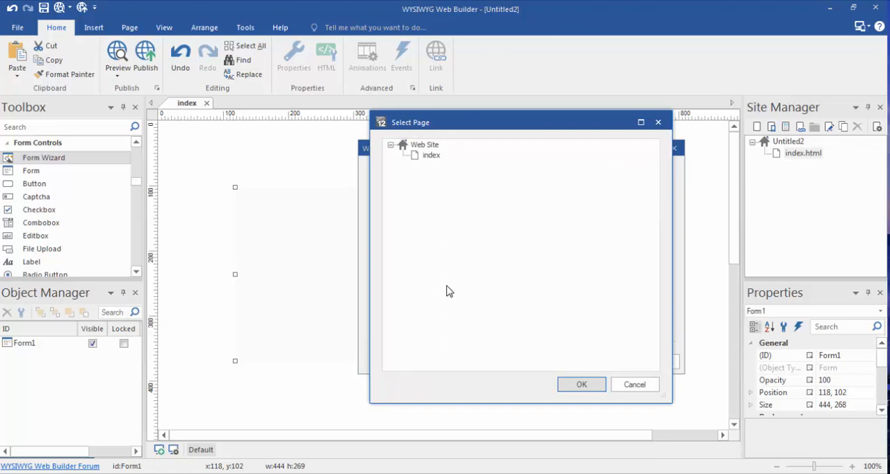
mouse_move(439, 172)
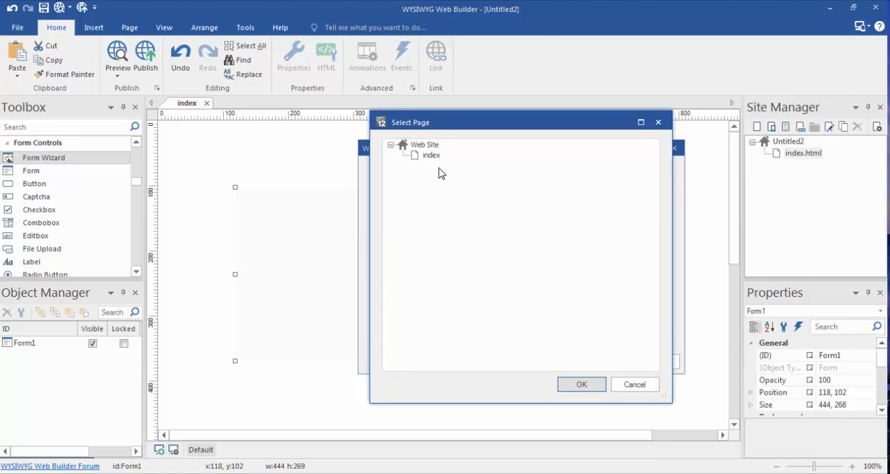
left_click(582, 384)
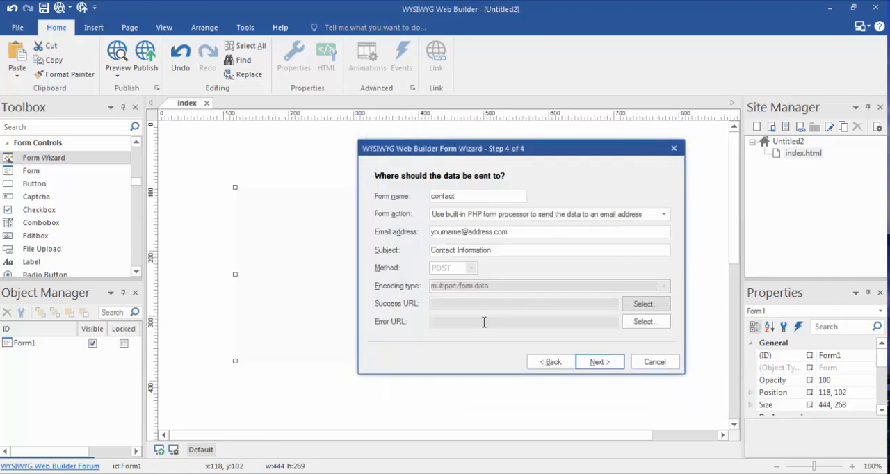
left_click(598, 361)
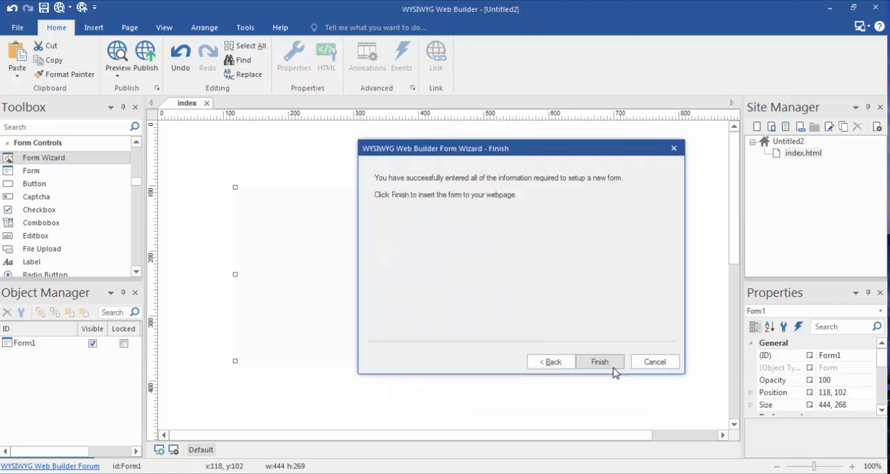
left_click(600, 362)
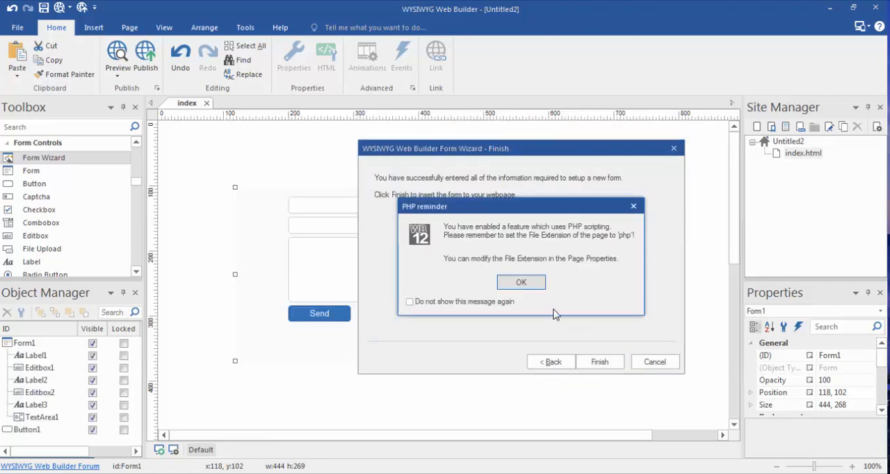
left_click(520, 281)
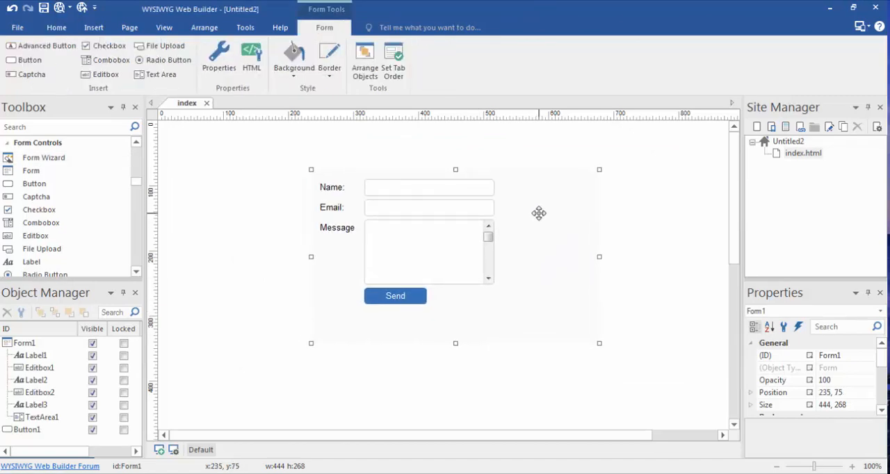
mouse_move(418, 194)
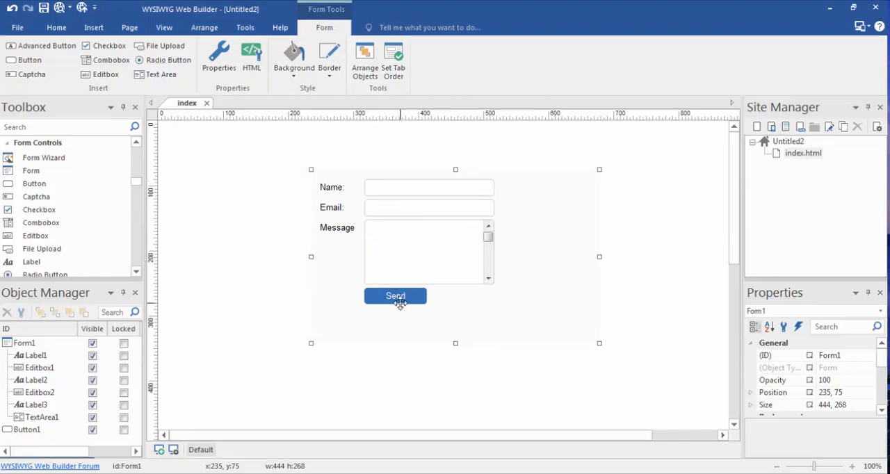
mouse_move(440, 303)
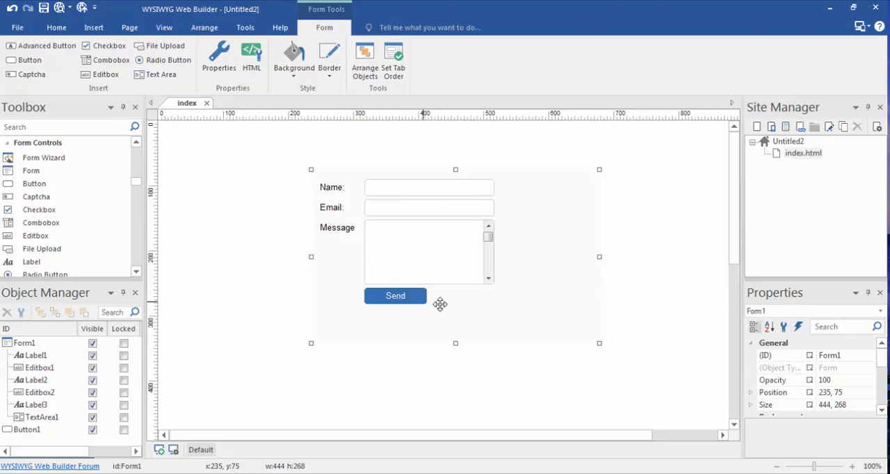
mouse_move(684, 288)
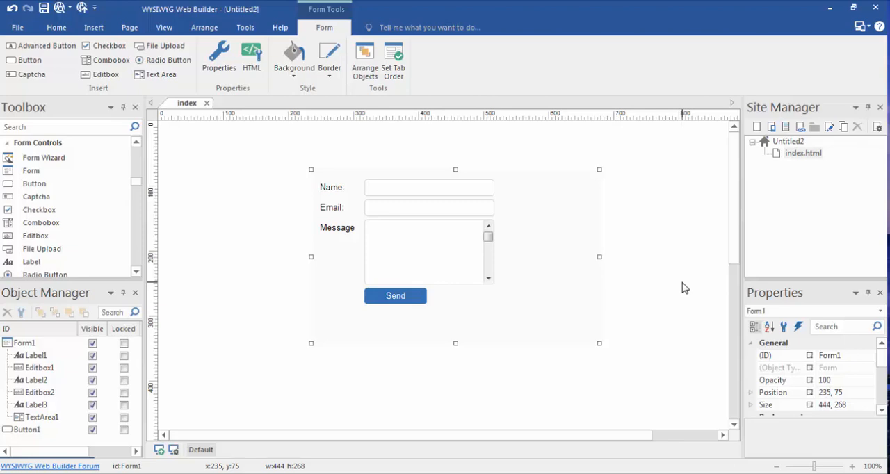
mouse_move(657, 222)
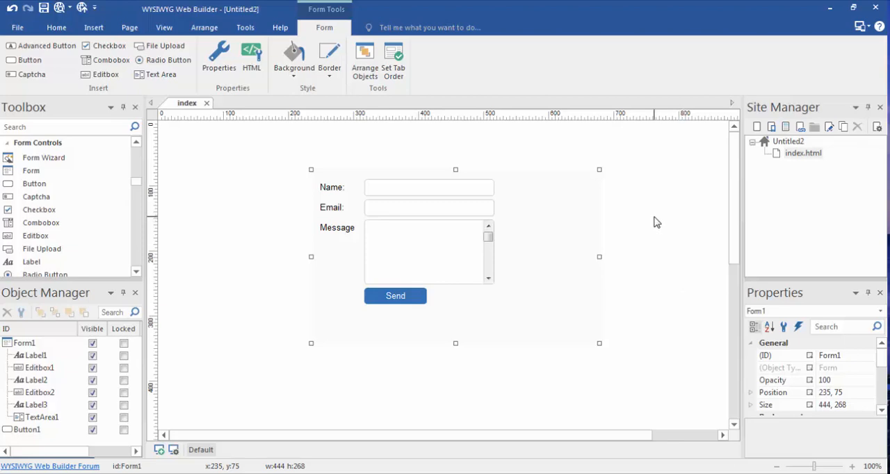
mouse_move(621, 245)
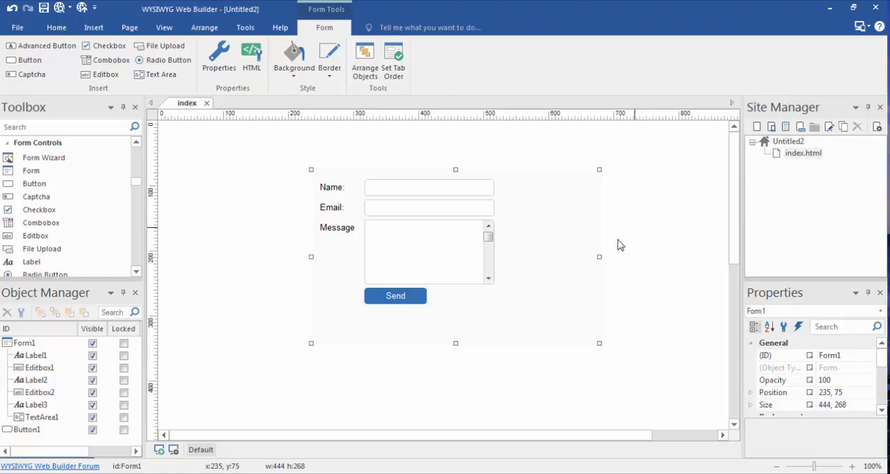
mouse_move(673, 224)
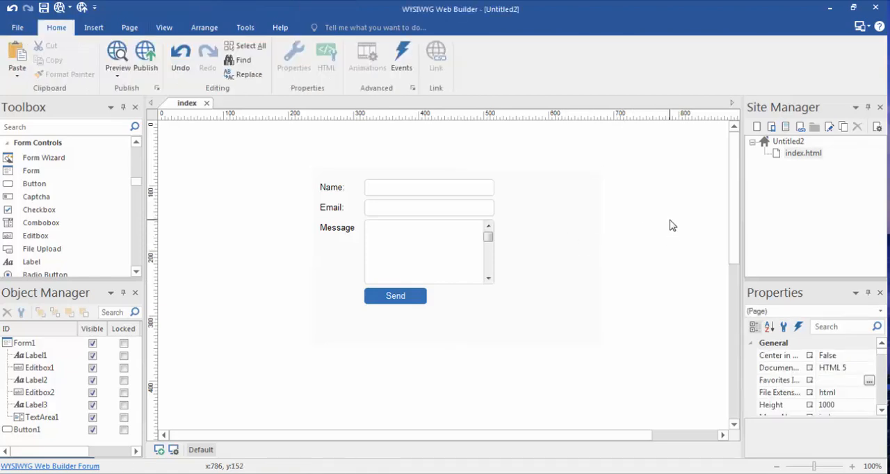
mouse_move(582, 277)
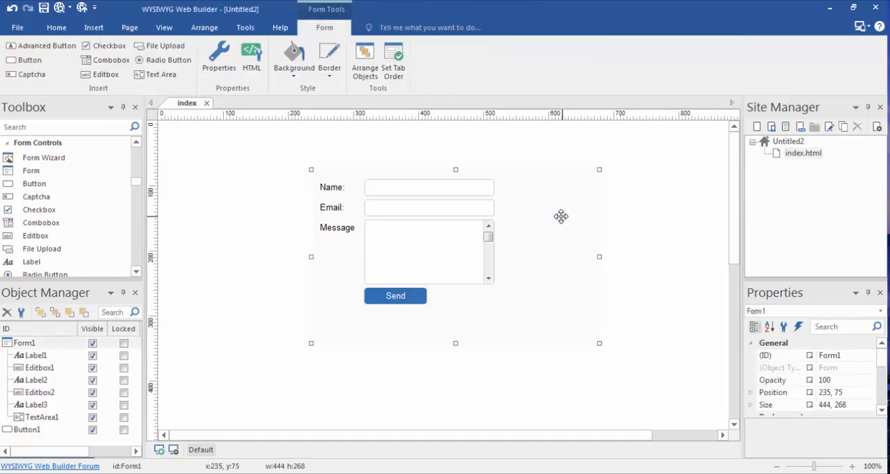
Set the index page's file extension to php in Page Properties so it publishes as index.php
left_click_drag(562, 217, 522, 205)
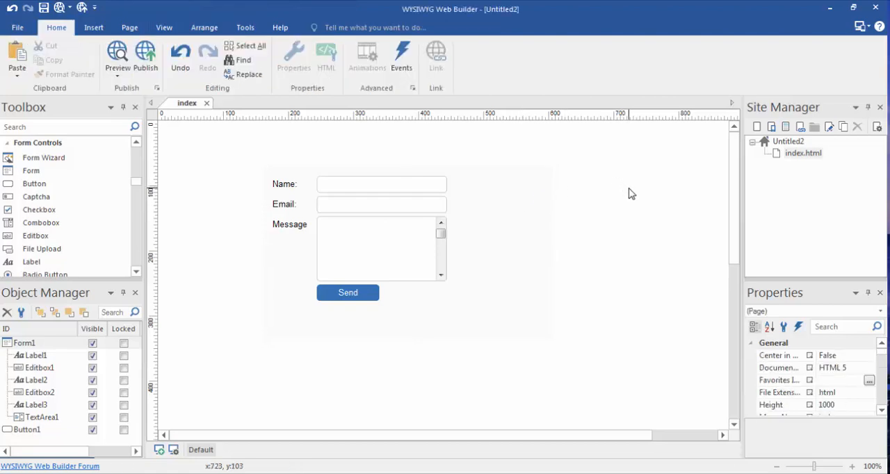
right_click(627, 193)
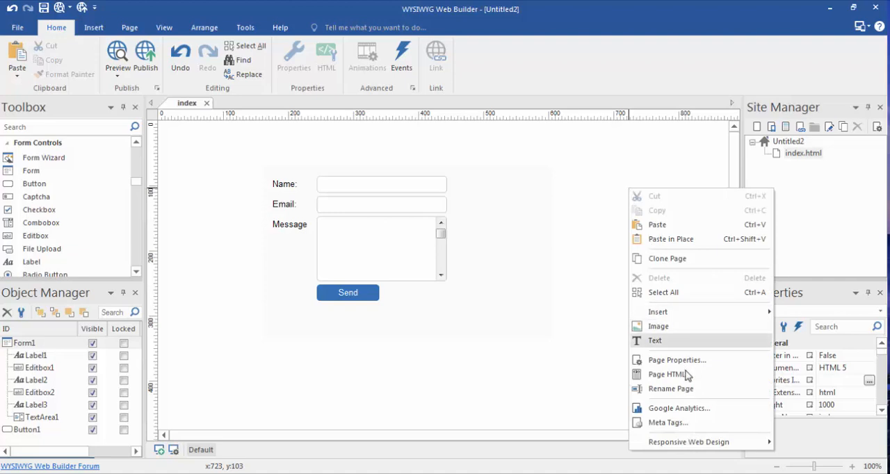
mouse_move(699, 360)
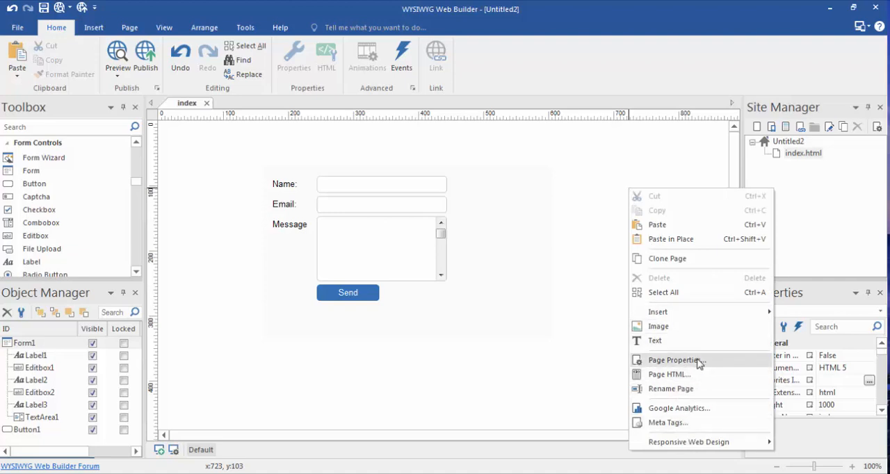
left_click(674, 359)
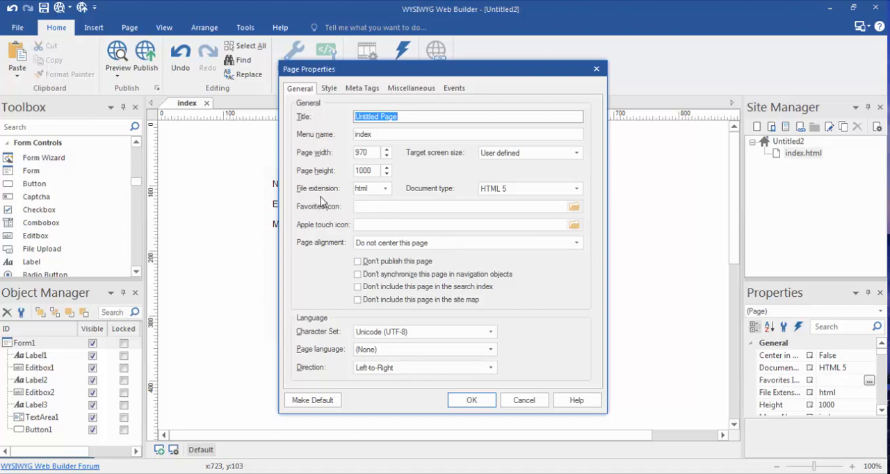
left_click(384, 189)
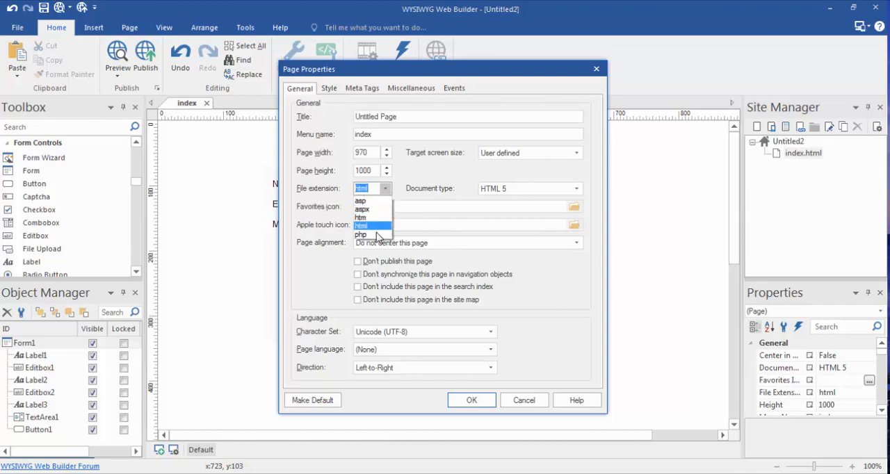
left_click(361, 226)
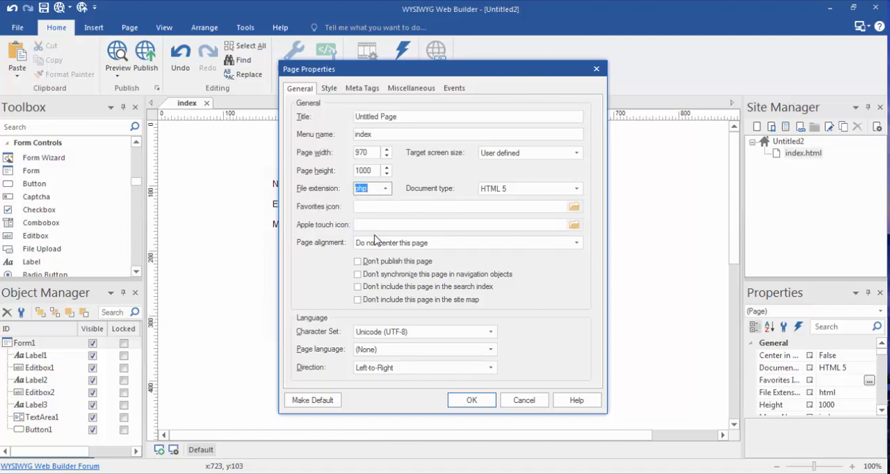
left_click(472, 401)
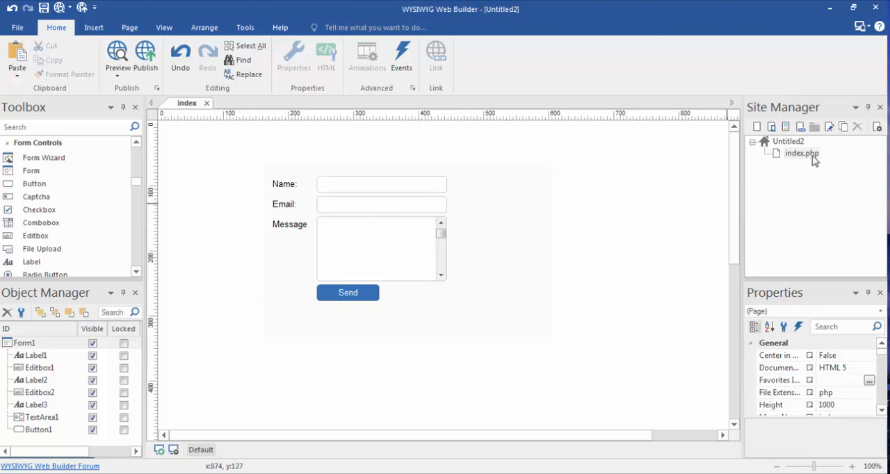
mouse_move(814, 159)
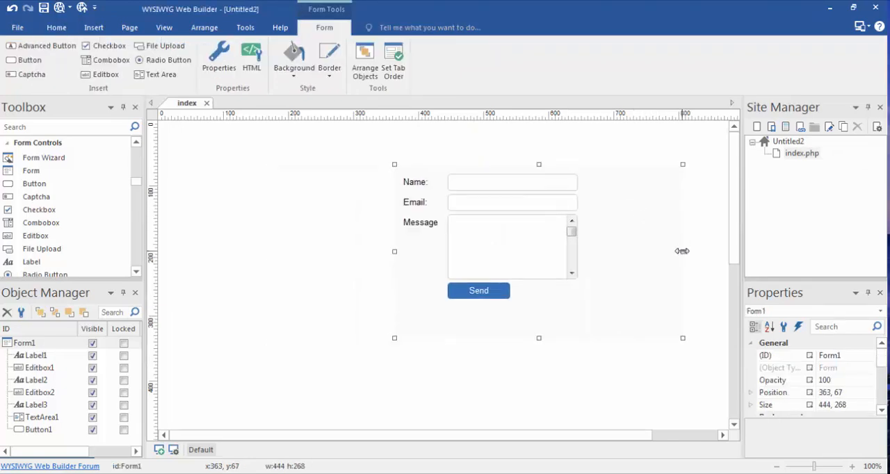
Narrow the form around its fields and give it a red background colour in Object Properties
left_click_drag(682, 250, 626, 250)
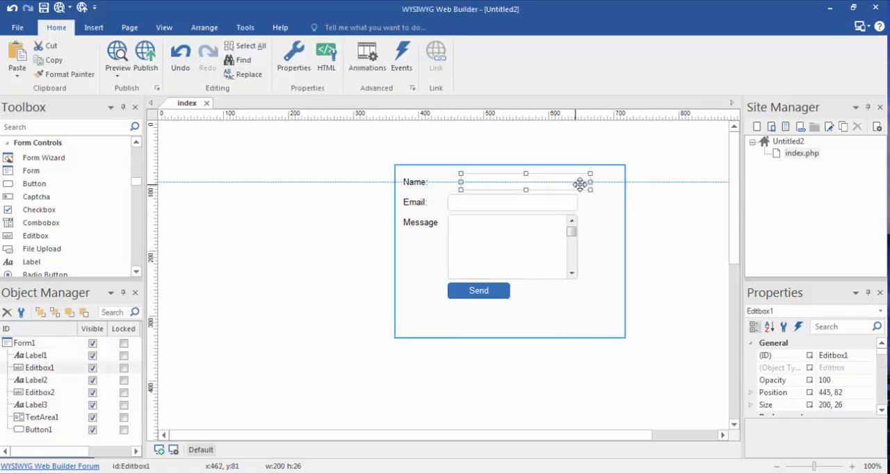
left_click_drag(581, 183, 570, 205)
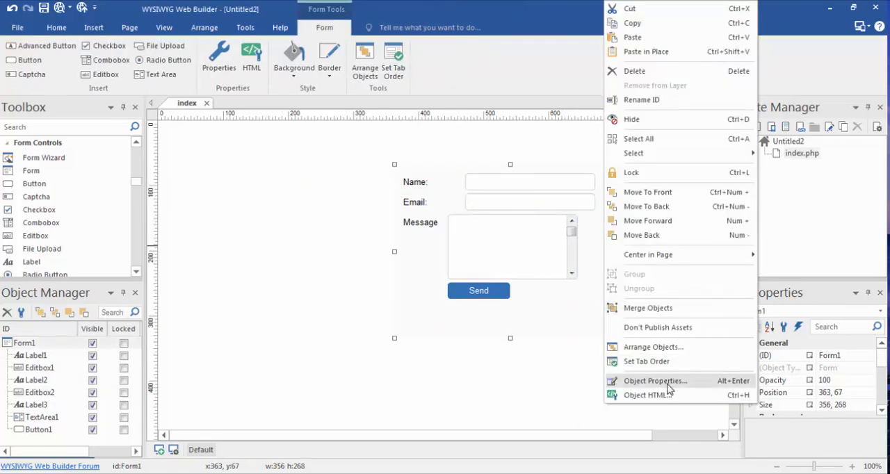
left_click(654, 381)
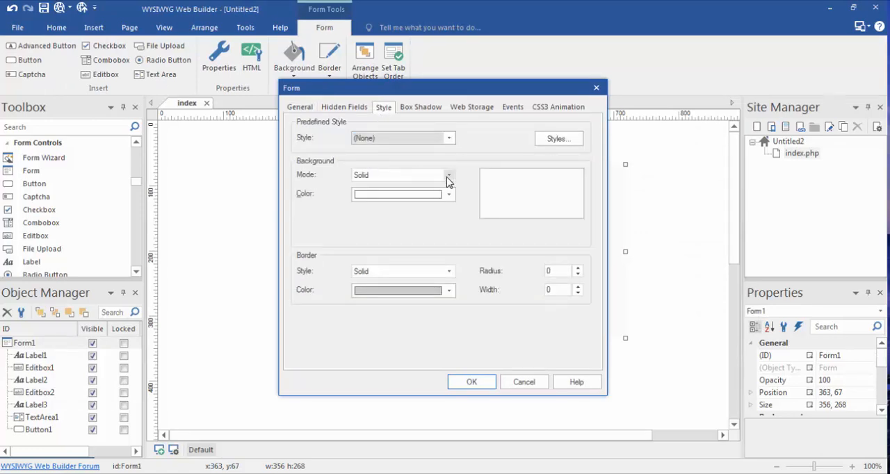
left_click(448, 195)
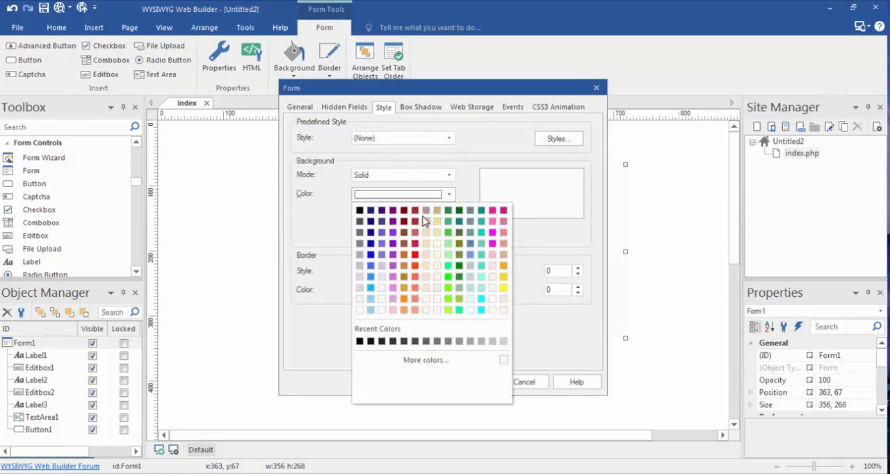
left_click(415, 221)
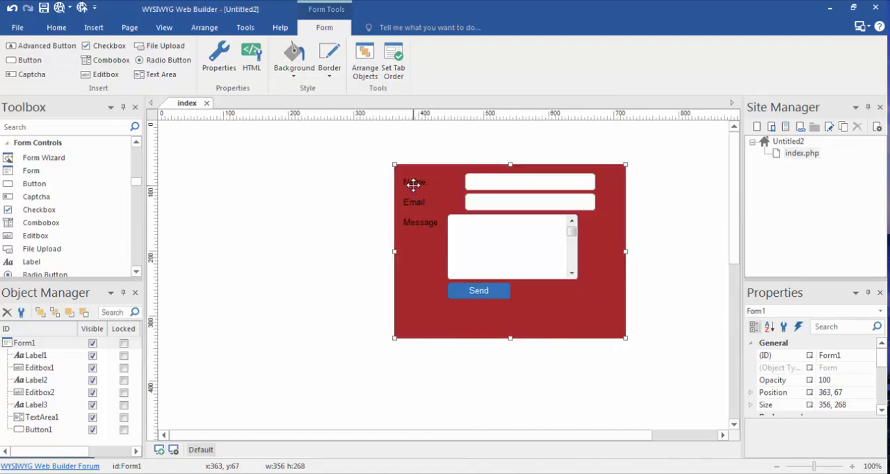
Set the Name label's text colour to white via its Style settings and recheck the styling
left_click(415, 182)
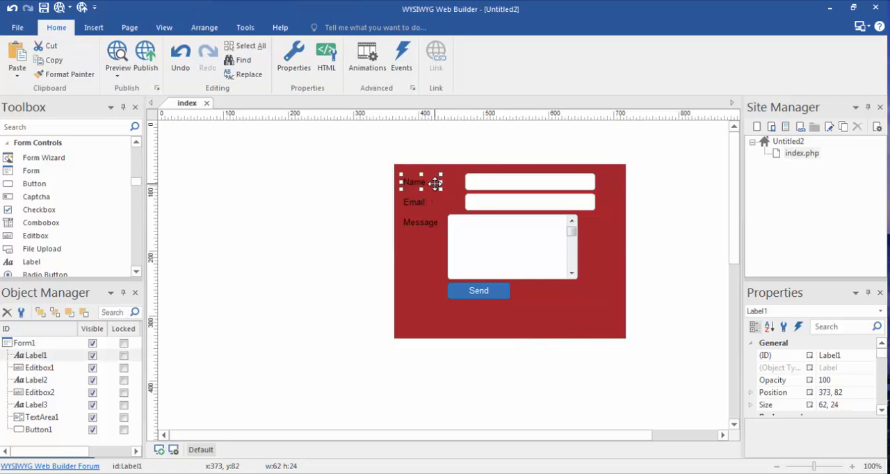
double_click(415, 182)
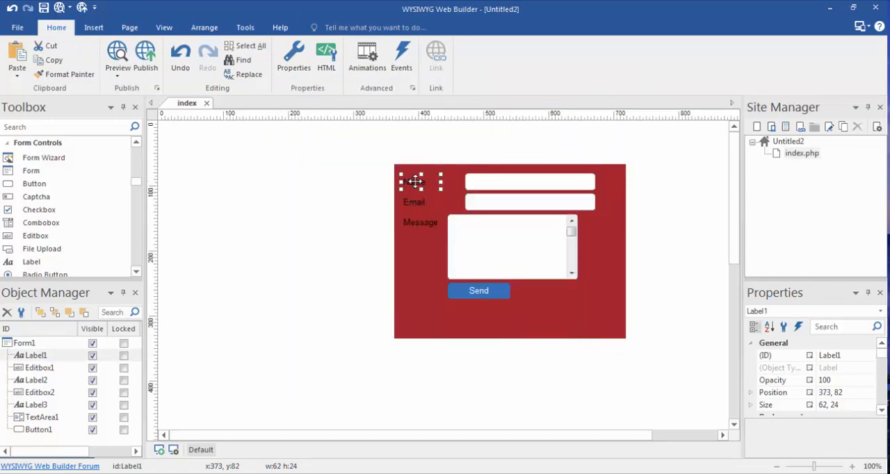
double_click(414, 181)
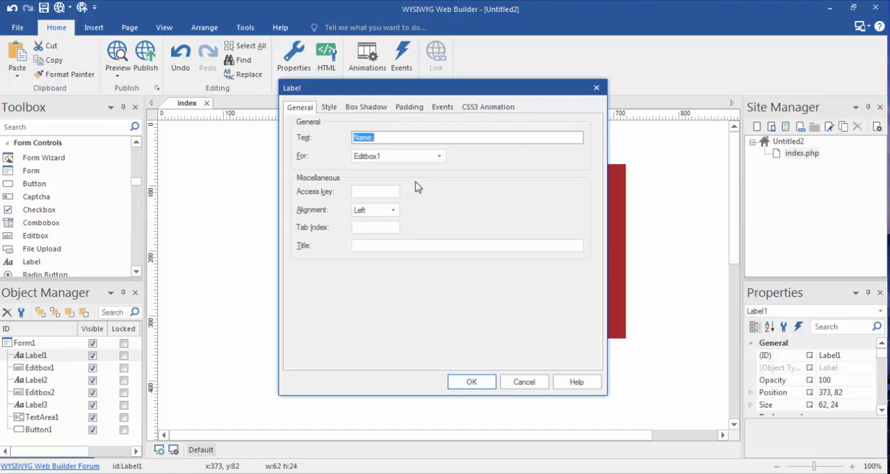
mouse_move(368, 226)
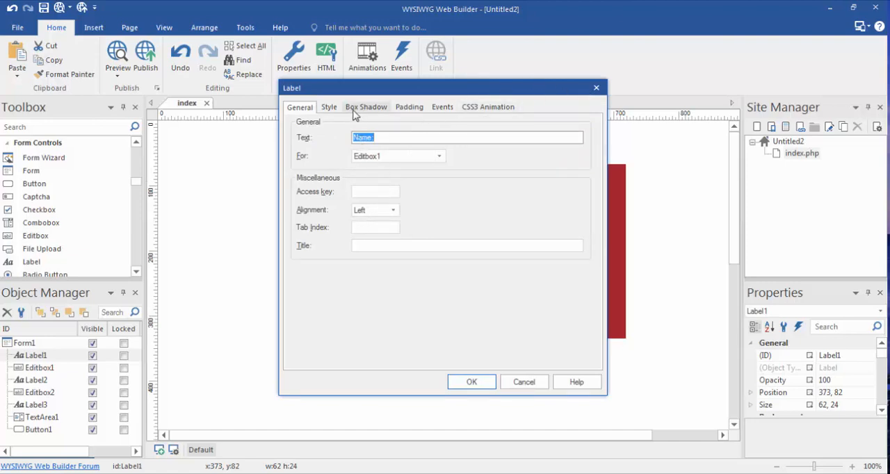
left_click(328, 106)
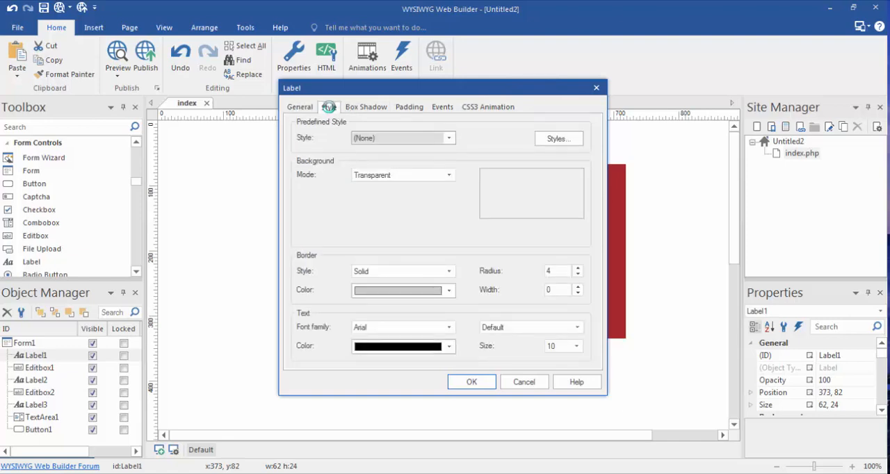
left_click(328, 105)
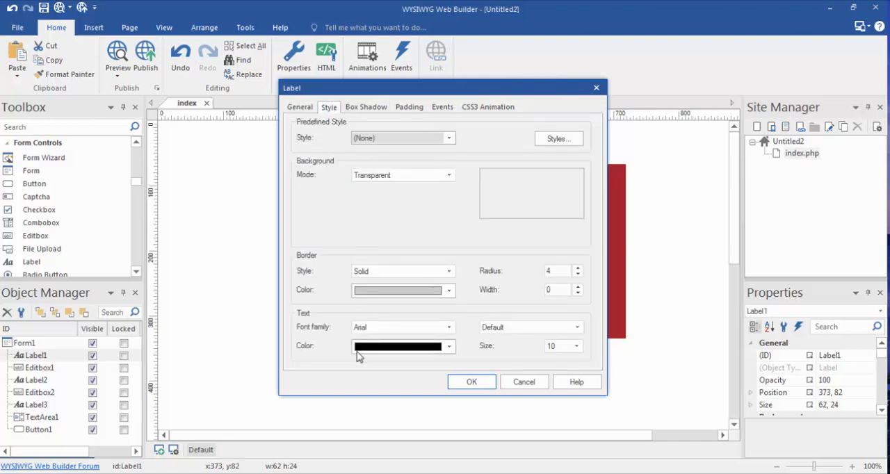
left_click(448, 345)
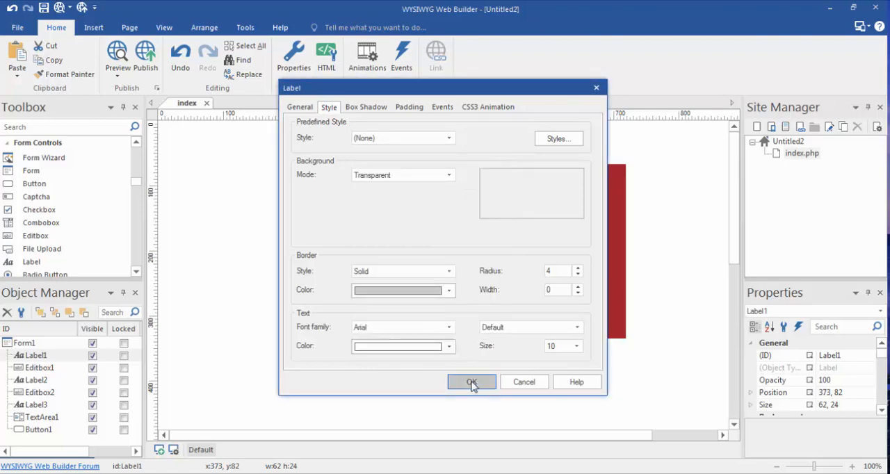
left_click(472, 381)
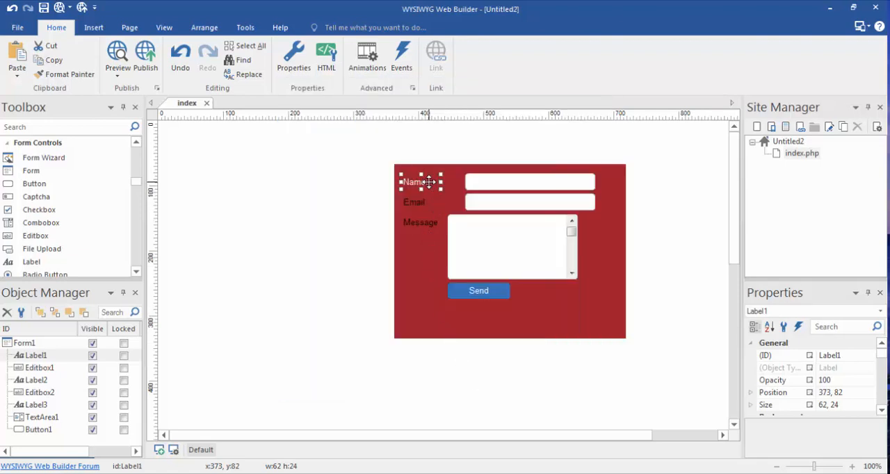
double_click(415, 180)
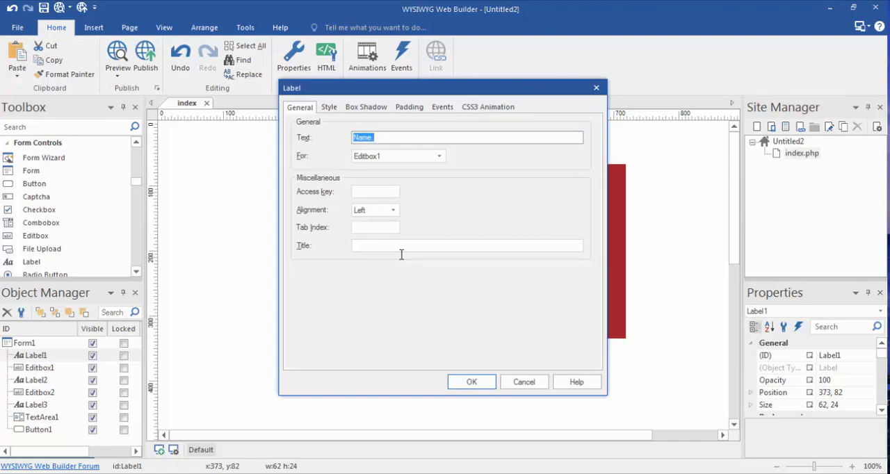
left_click(328, 105)
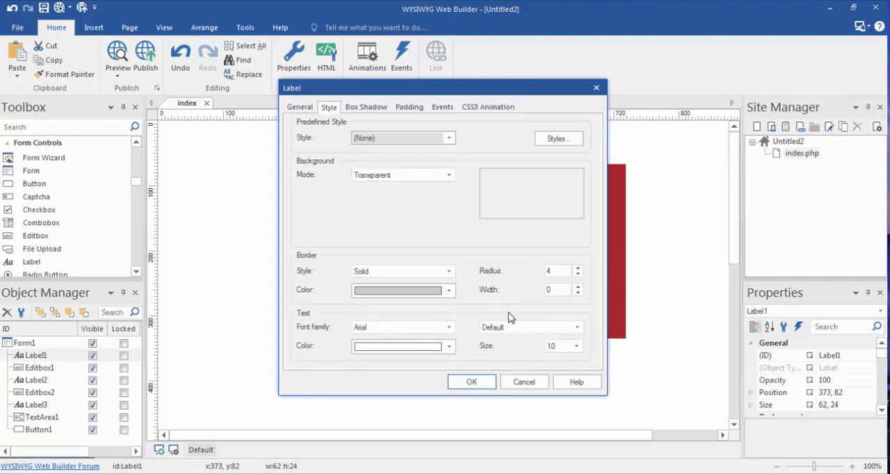
left_click(577, 327)
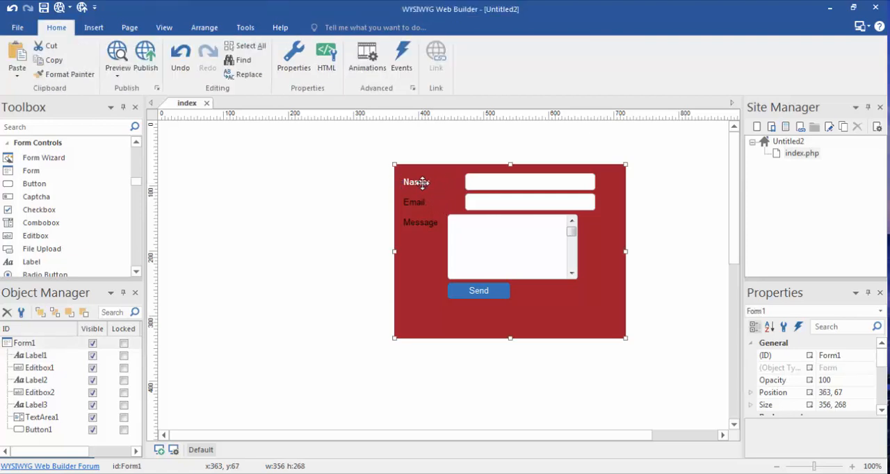
Move the Message label beside the text area, centre the Send button below, and preview the page in the browser
left_click(416, 181)
type(":")
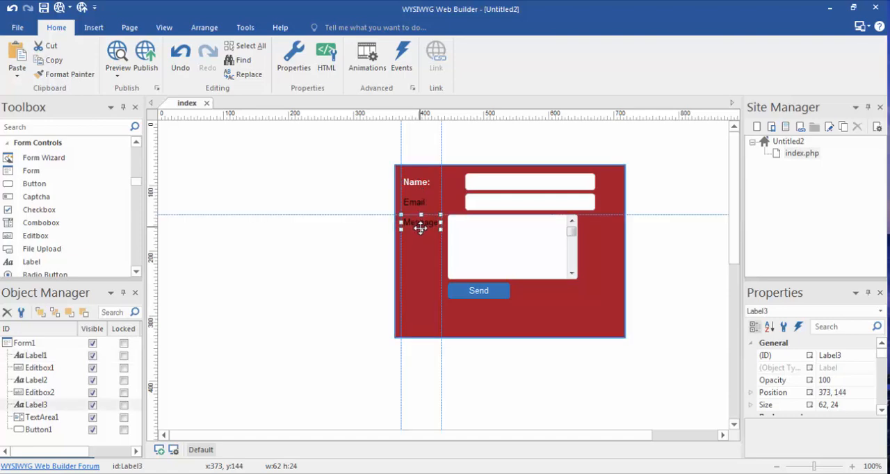
left_click_drag(420, 222, 420, 248)
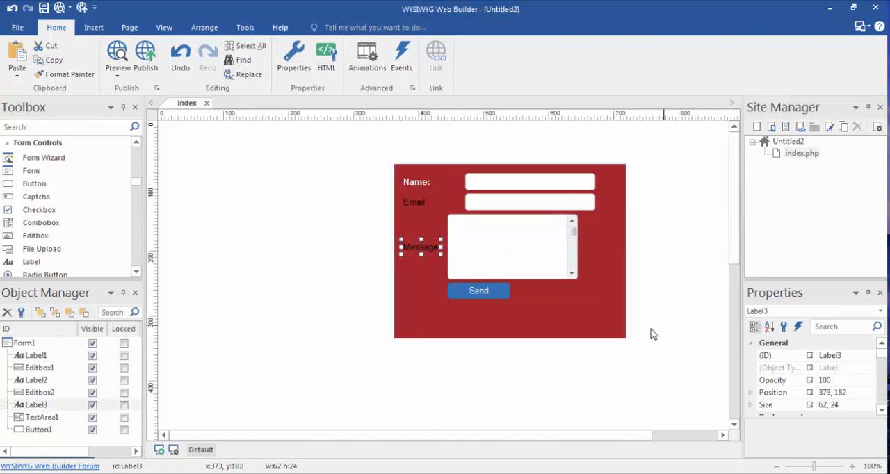
left_click_drag(479, 291, 512, 306)
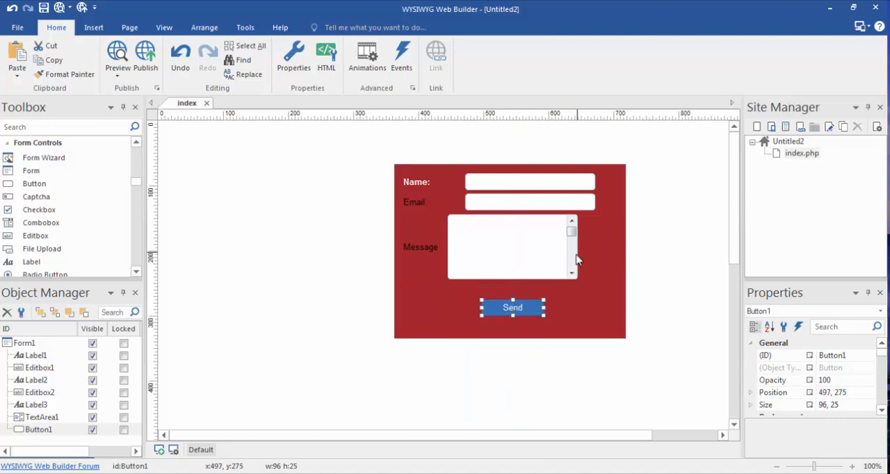
left_click(512, 248)
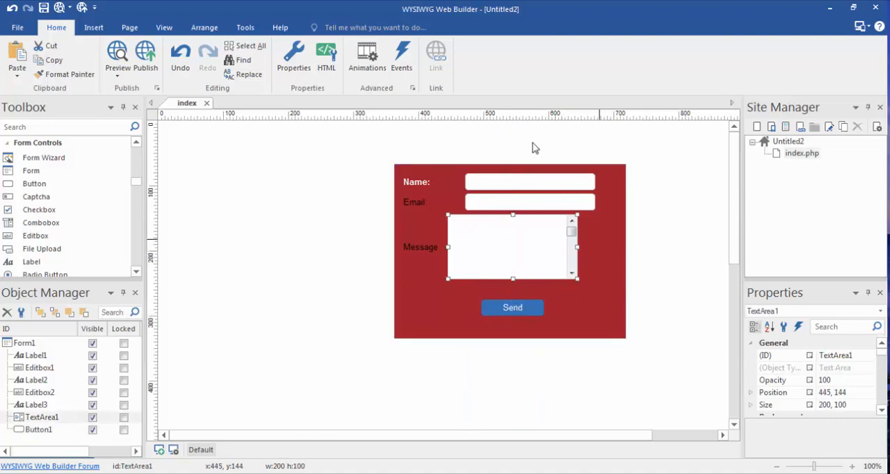
mouse_move(596, 233)
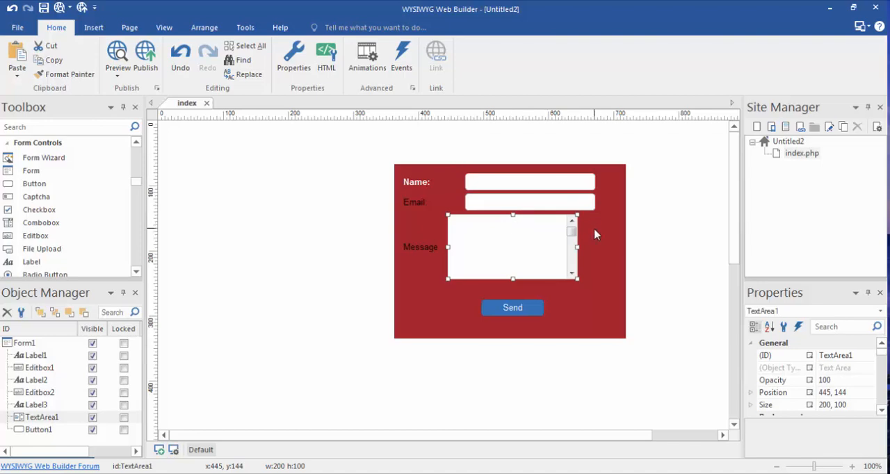
left_click(629, 239)
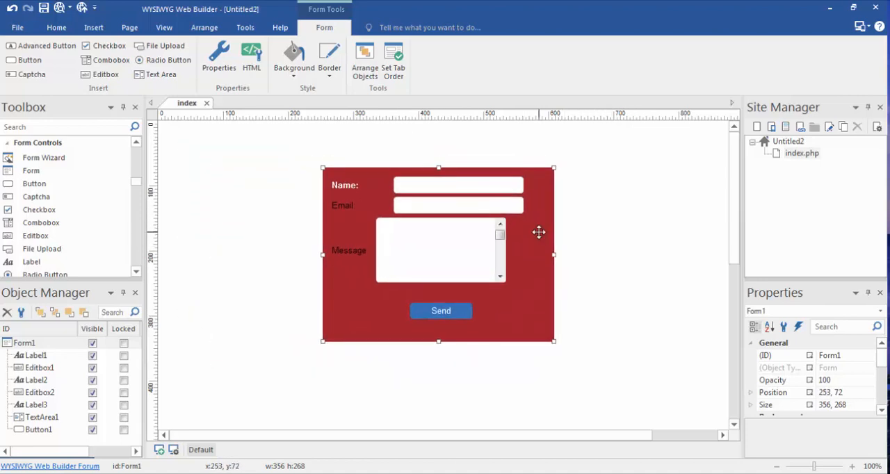
left_click(294, 55)
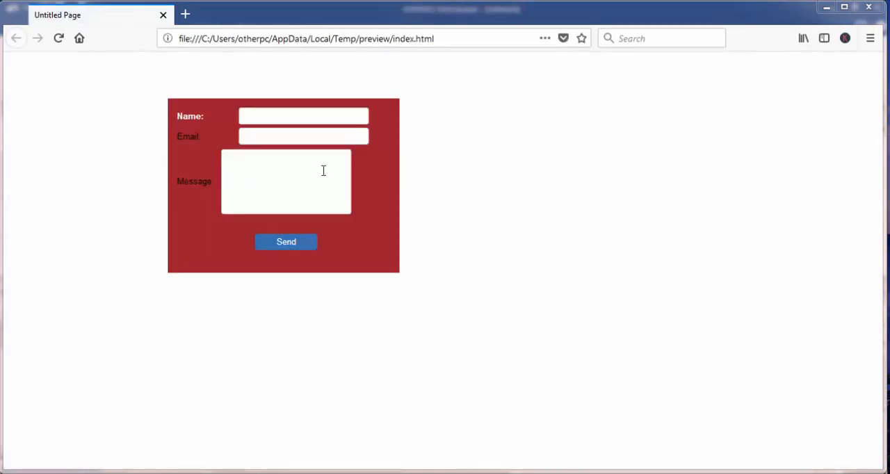
mouse_move(381, 187)
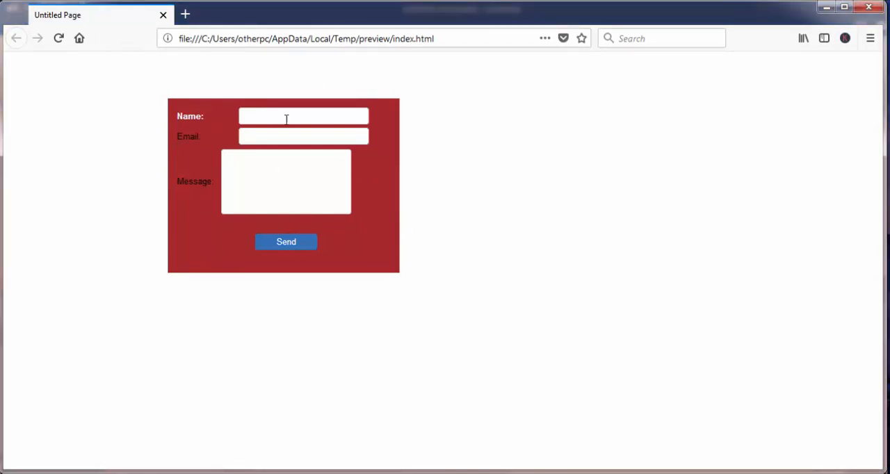
mouse_move(303, 259)
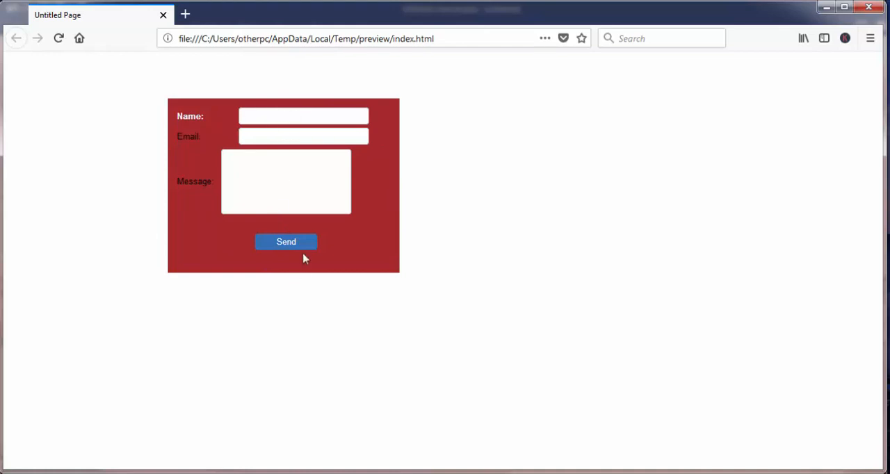
mouse_move(323, 190)
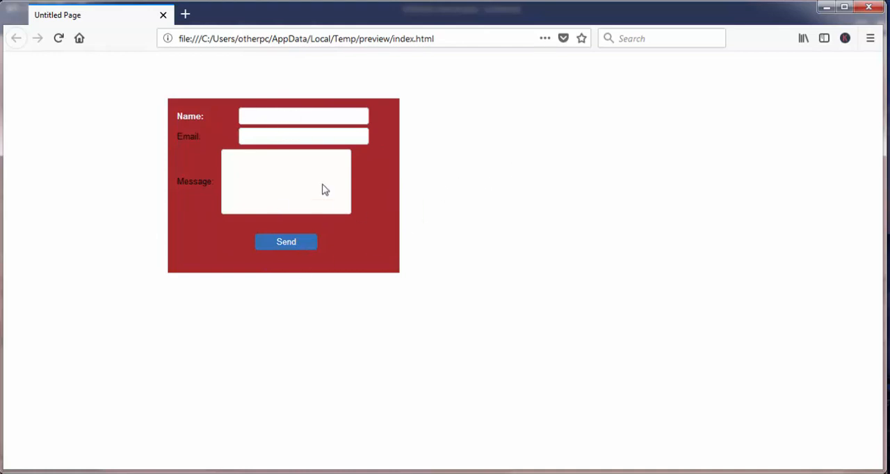
mouse_move(350, 187)
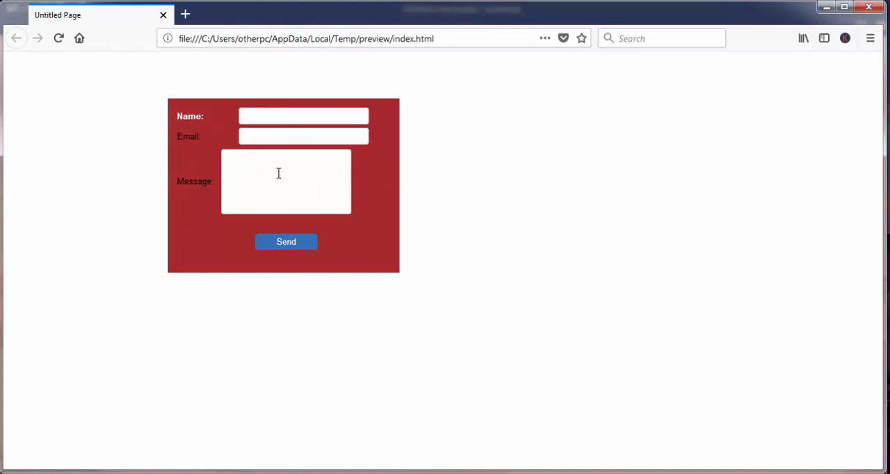
mouse_move(88, 103)
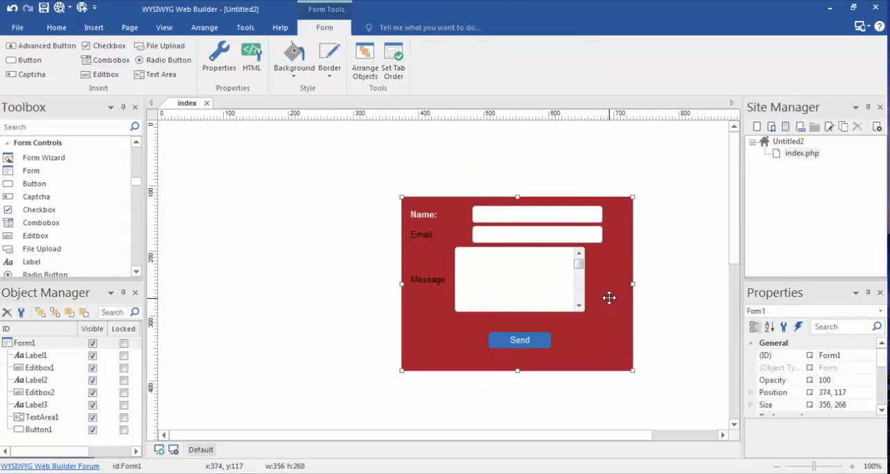
Review the Name edit box properties, keeping its input type as text
left_click(535, 214)
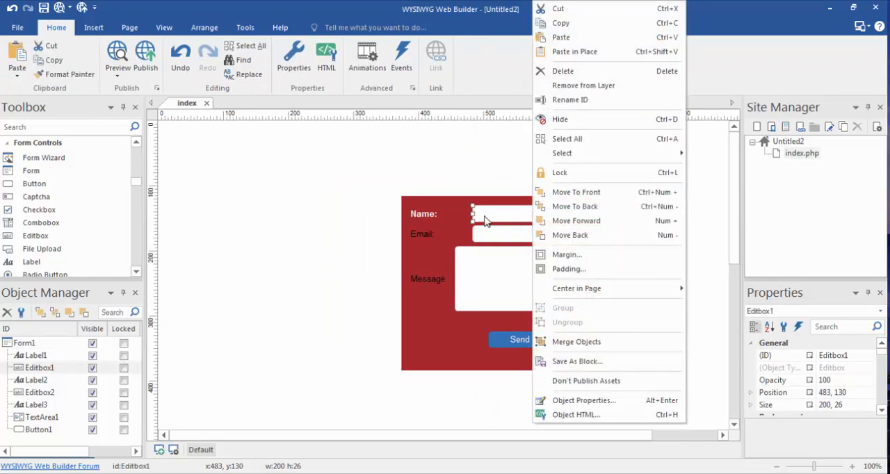
mouse_move(480, 234)
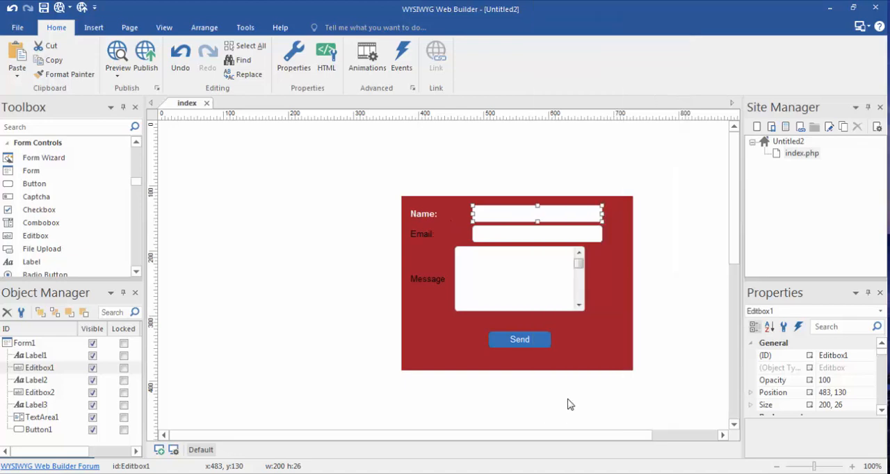
double_click(537, 214)
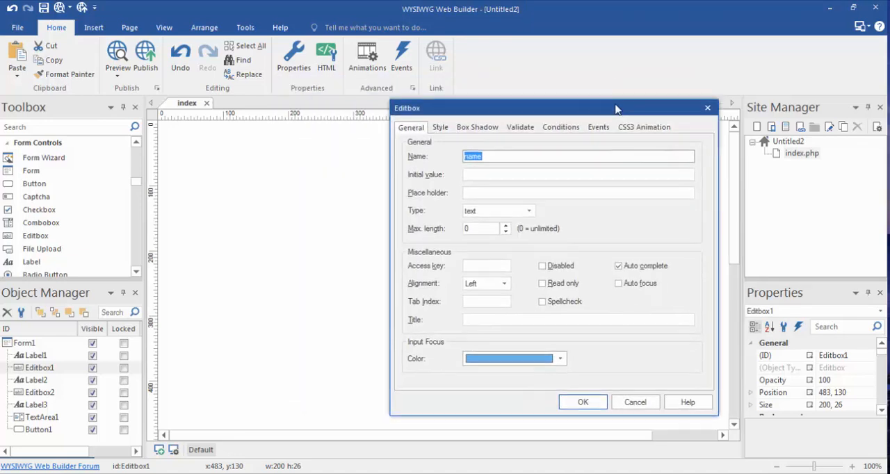
left_click_drag(615, 109, 688, 98)
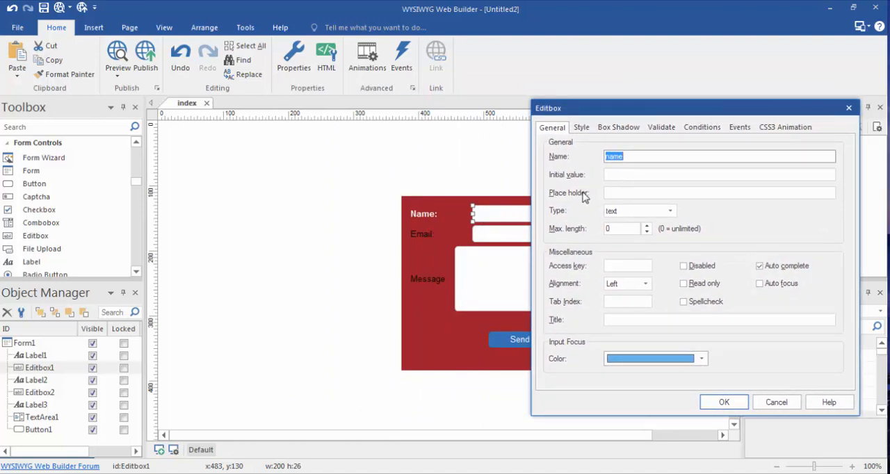
mouse_move(603, 183)
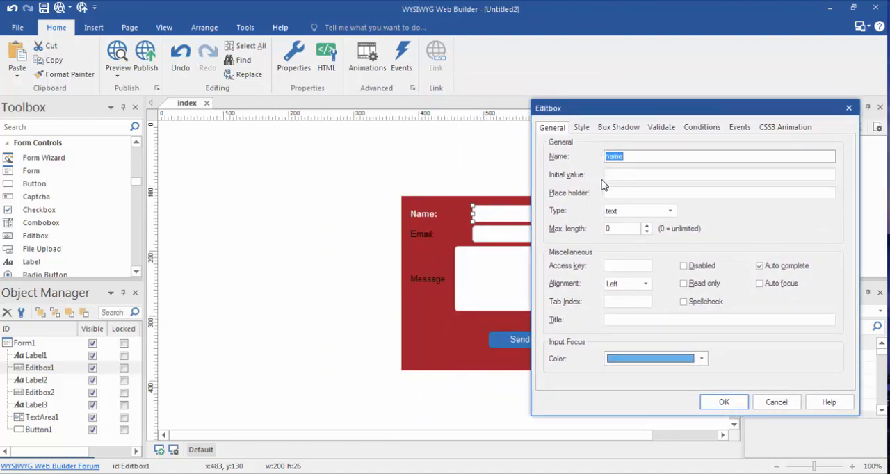
mouse_move(556, 217)
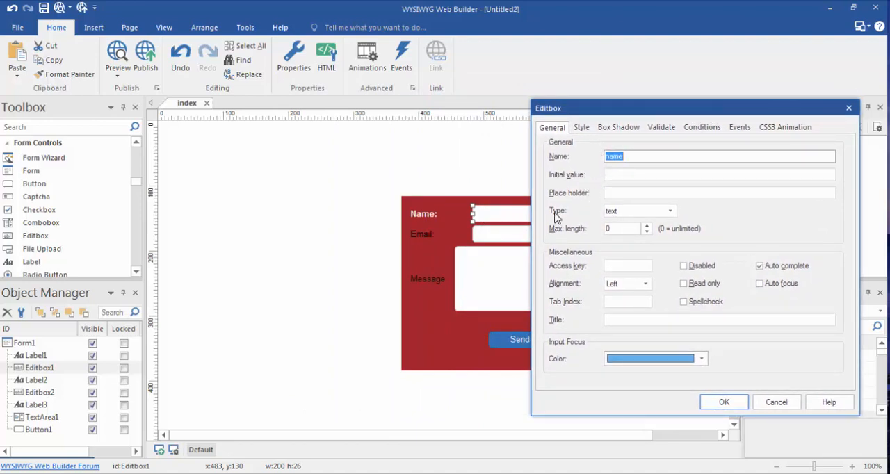
mouse_move(438, 223)
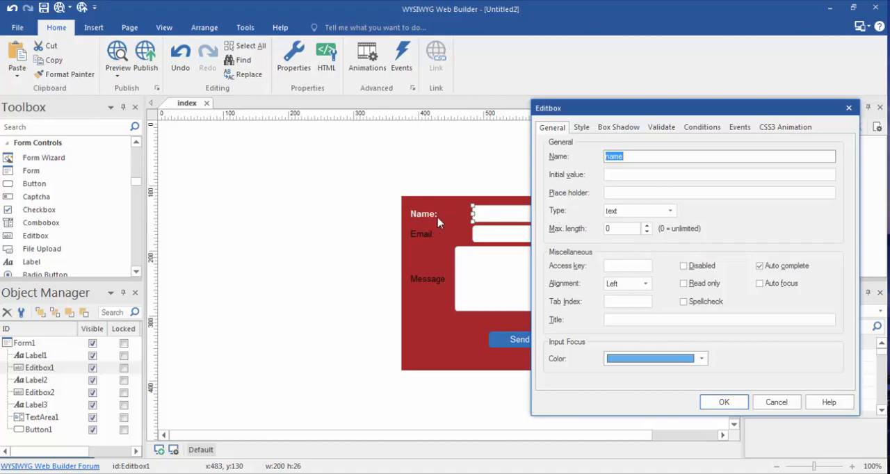
mouse_move(542, 250)
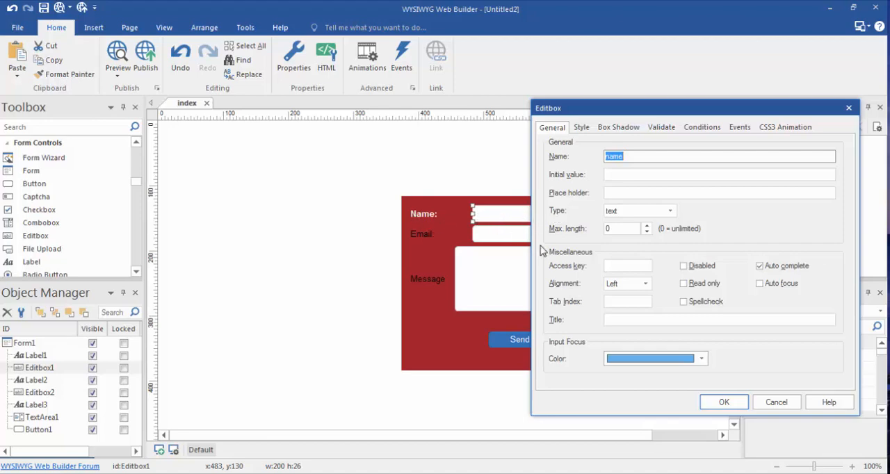
mouse_move(492, 264)
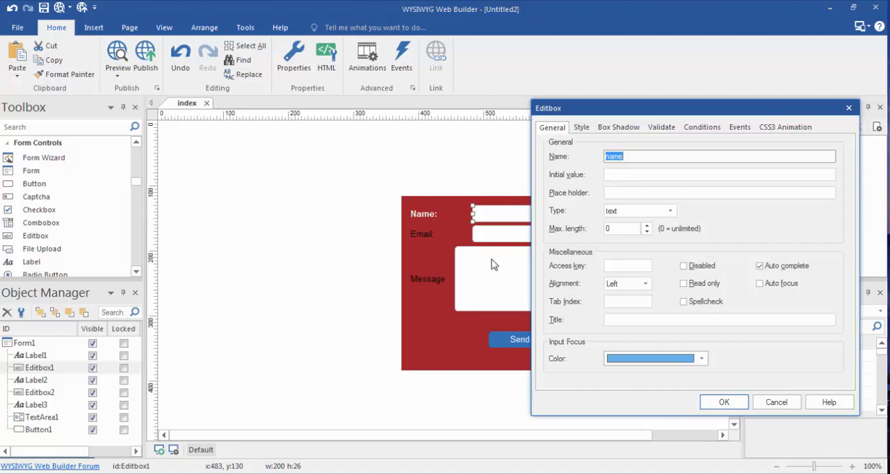
mouse_move(647, 220)
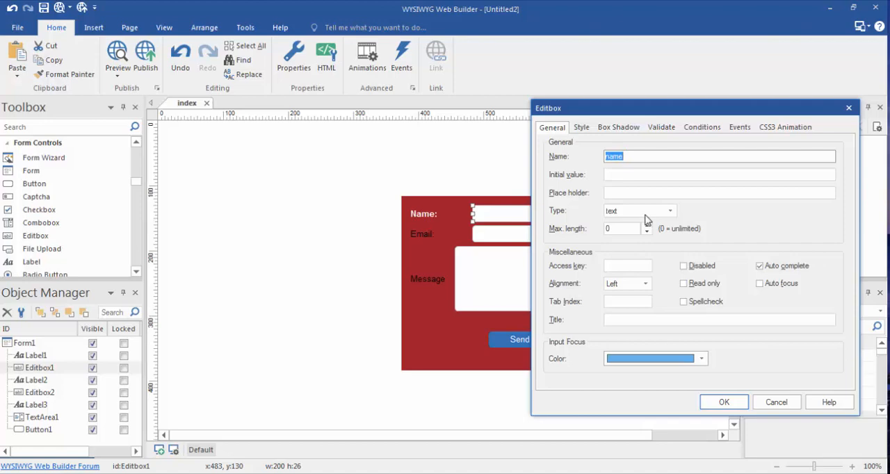
mouse_move(523, 230)
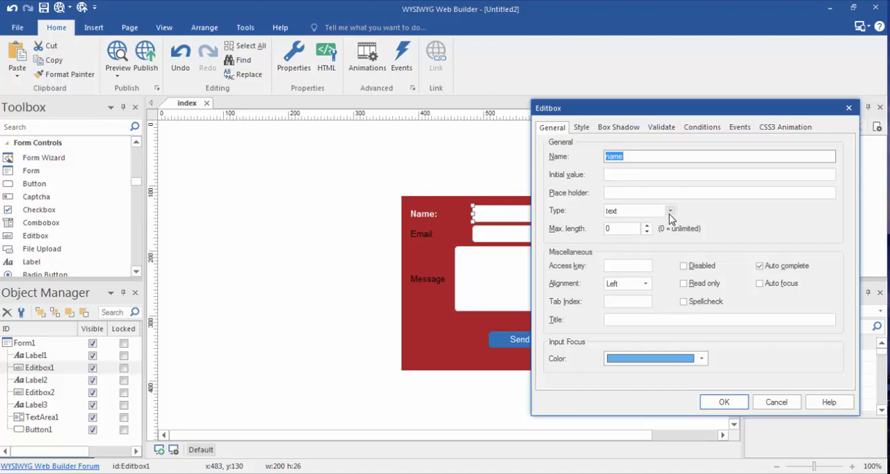
left_click(671, 211)
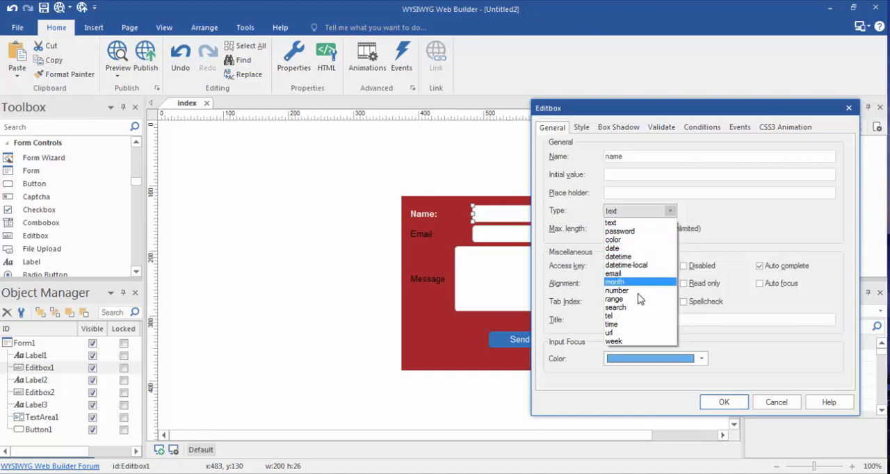
mouse_move(637, 318)
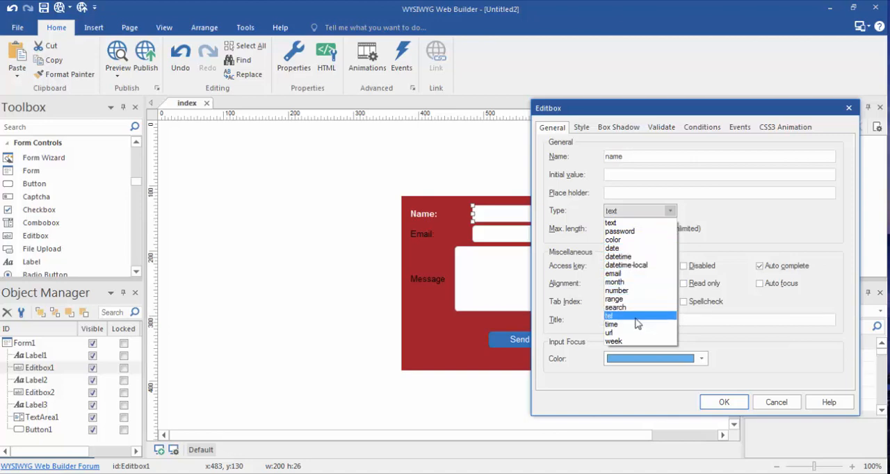
mouse_move(612, 248)
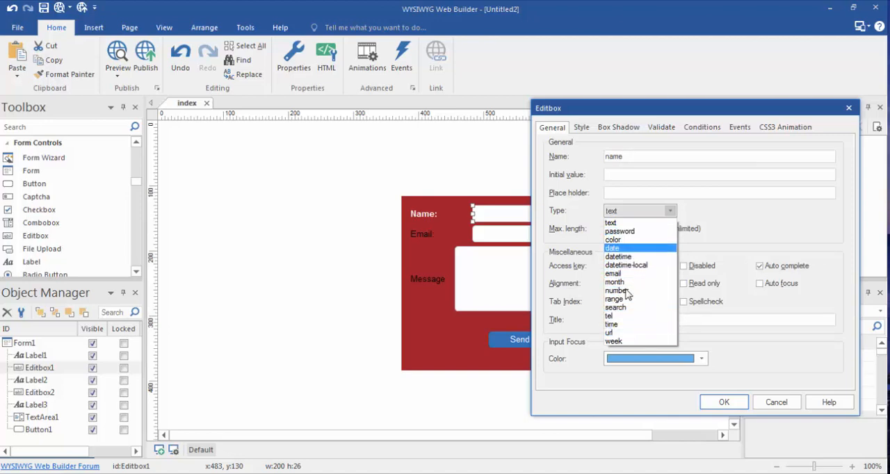
mouse_move(626, 291)
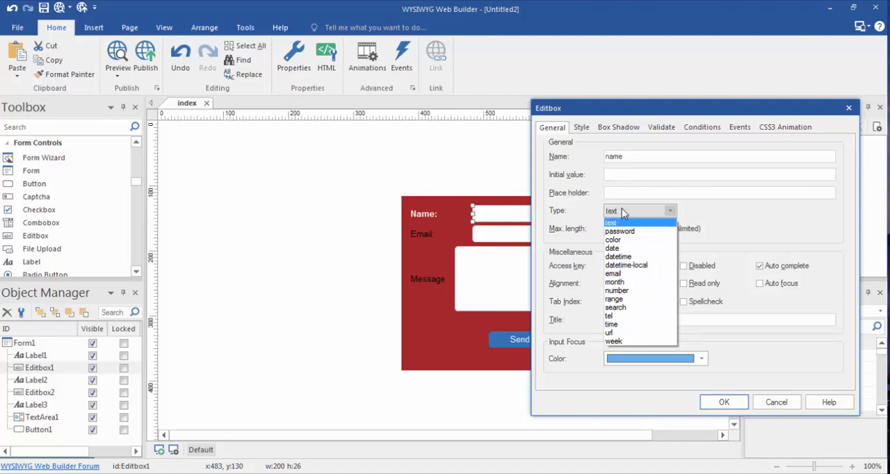
left_click(611, 223)
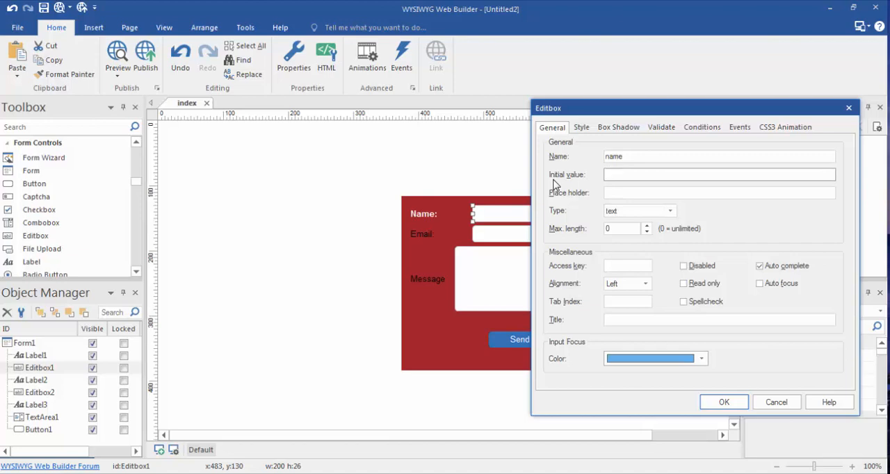
mouse_move(490, 223)
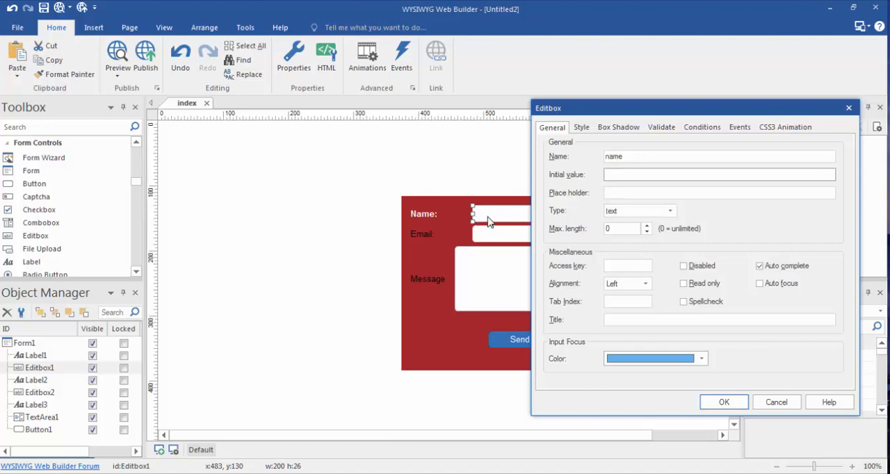
Set the Name edit box's initial value to 'Name' and confirm
type("N")
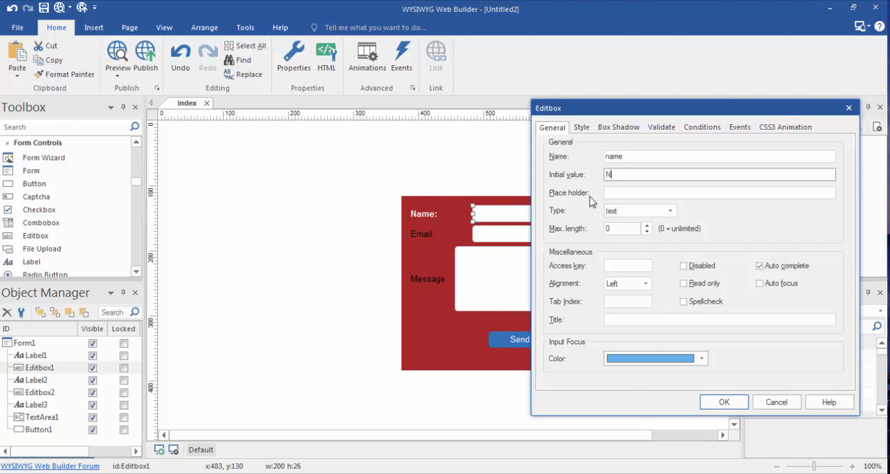
type("ame")
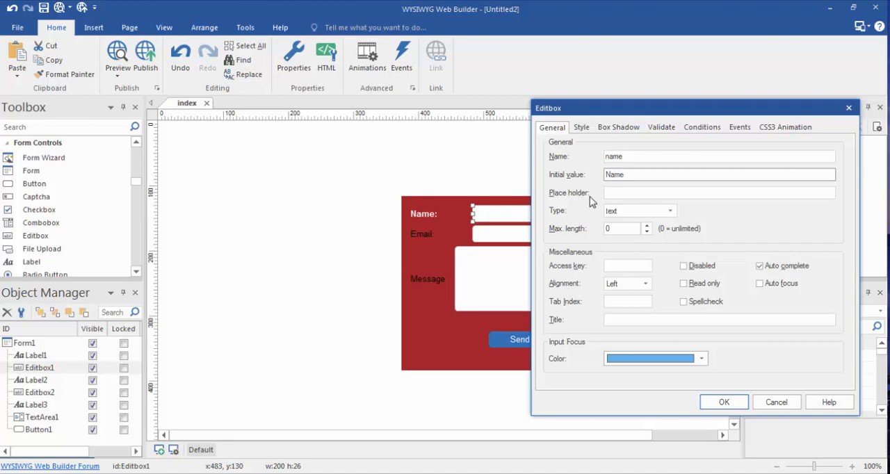
left_click(724, 402)
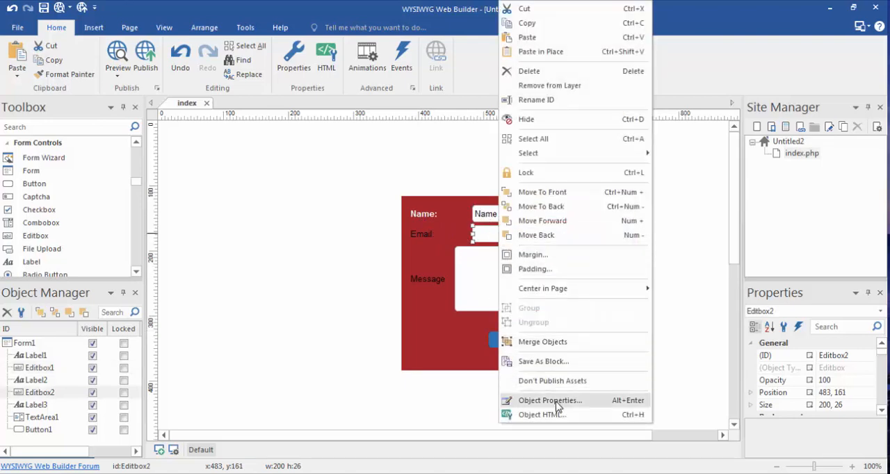
Change Editbox2's input type from text to email and confirm
left_click(551, 401)
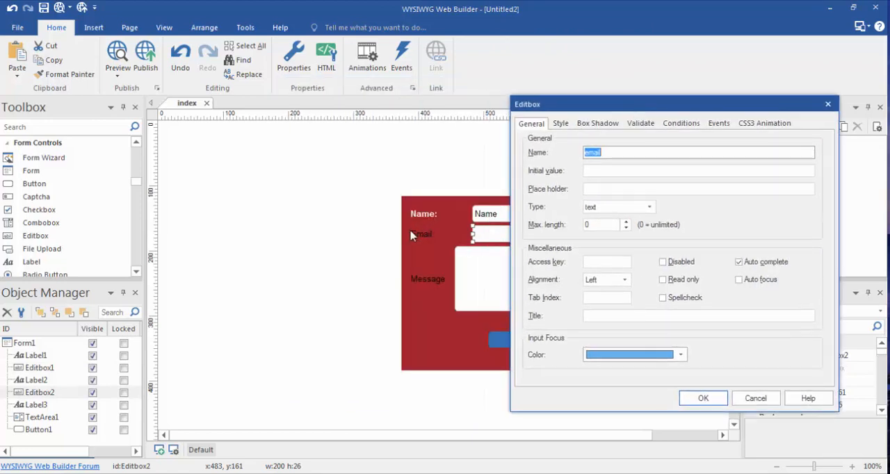
left_click(648, 206)
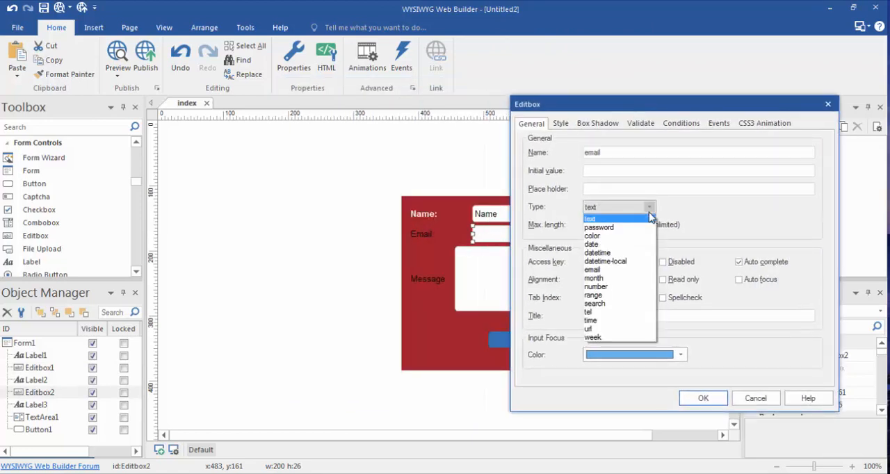
mouse_move(594, 278)
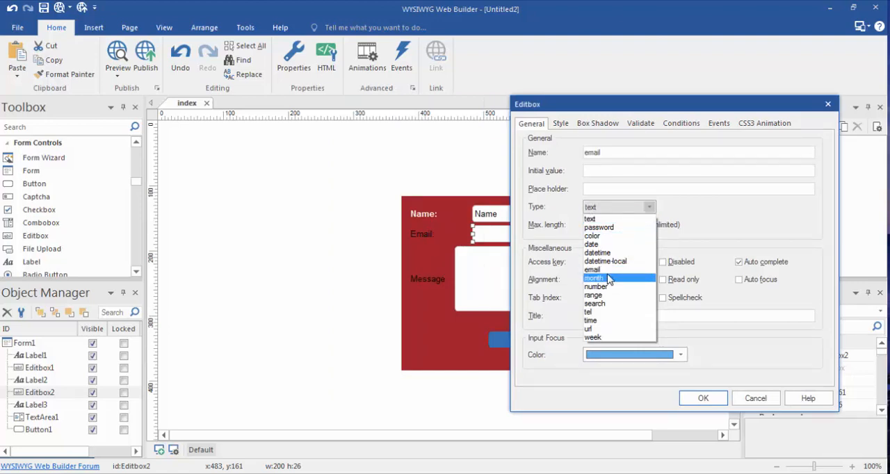
left_click(593, 270)
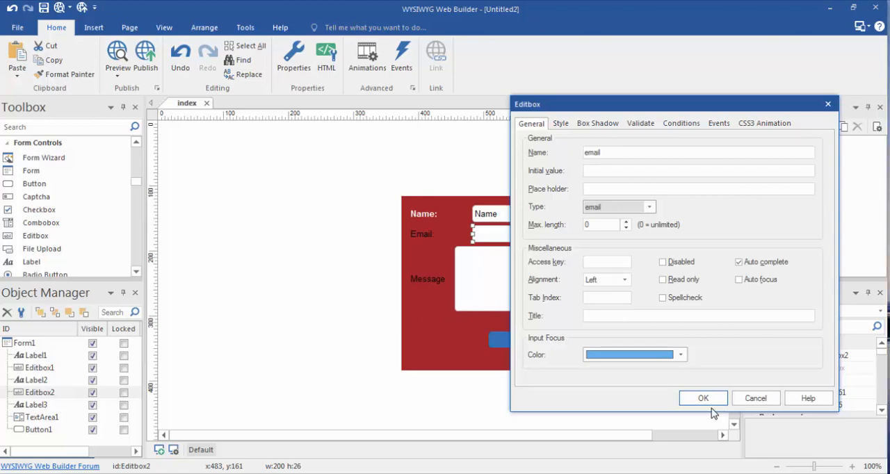
left_click(704, 398)
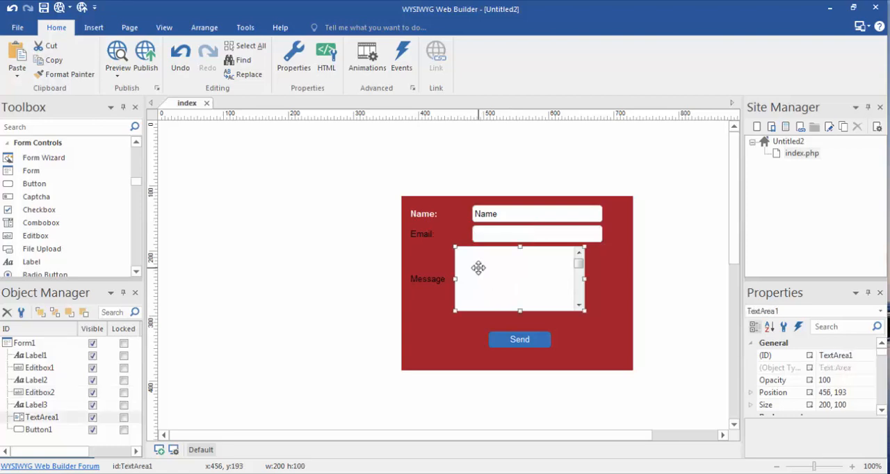
Set TextArea1's initial value to 'Comments', correcting a typo, and confirm
right_click(479, 268)
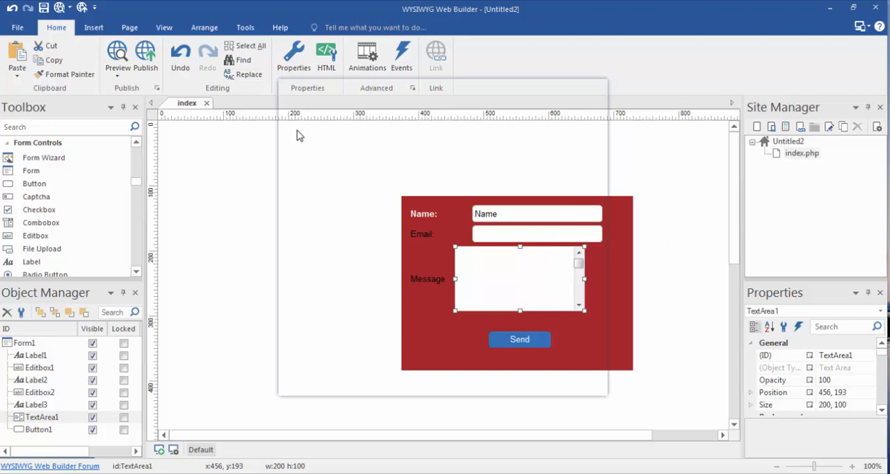
mouse_move(304, 126)
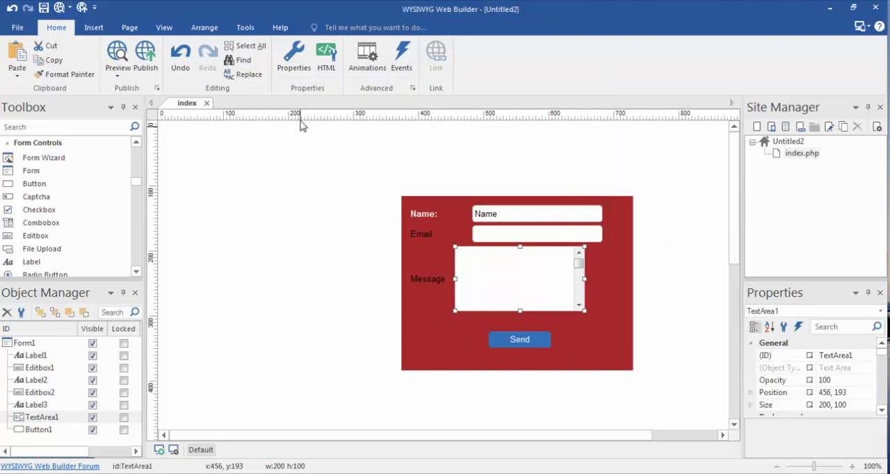
right_click(520, 279)
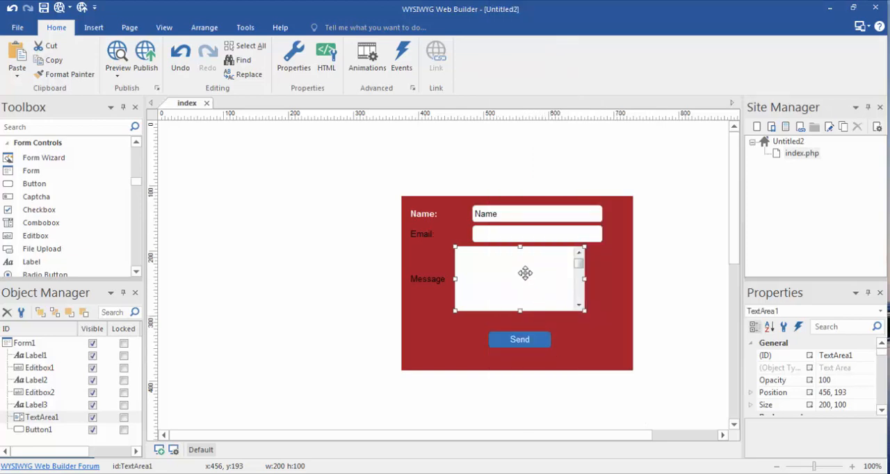
double_click(521, 279)
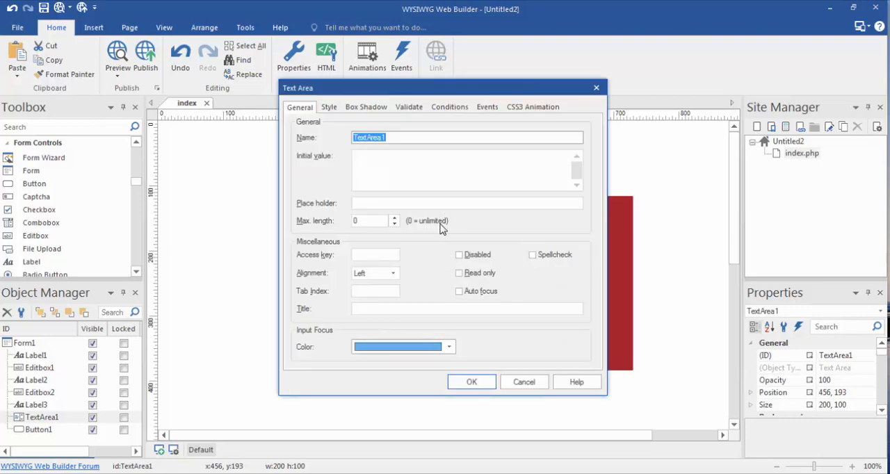
mouse_move(384, 287)
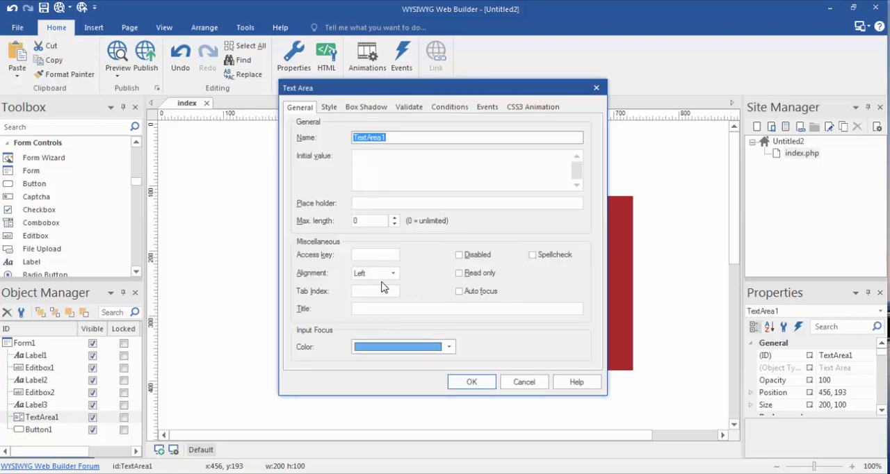
mouse_move(409, 242)
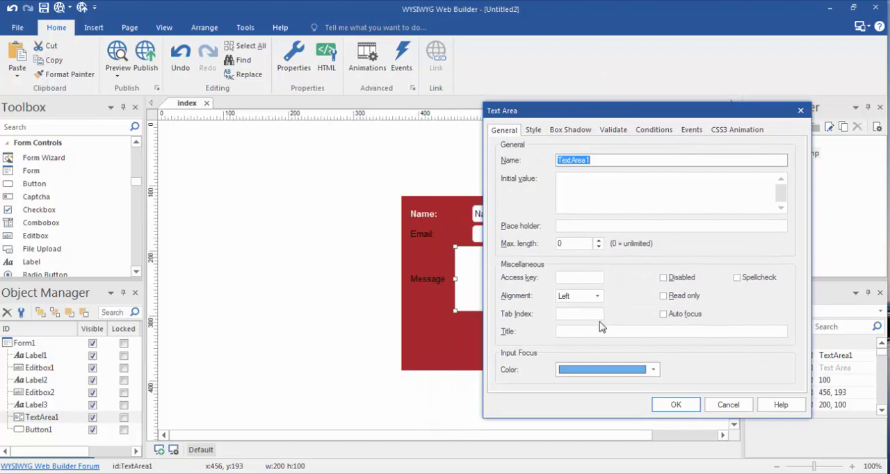
mouse_move(559, 231)
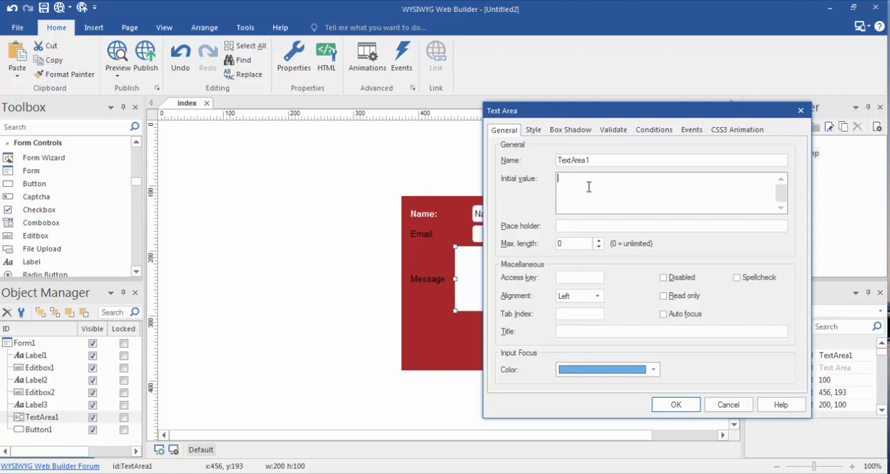
type("C")
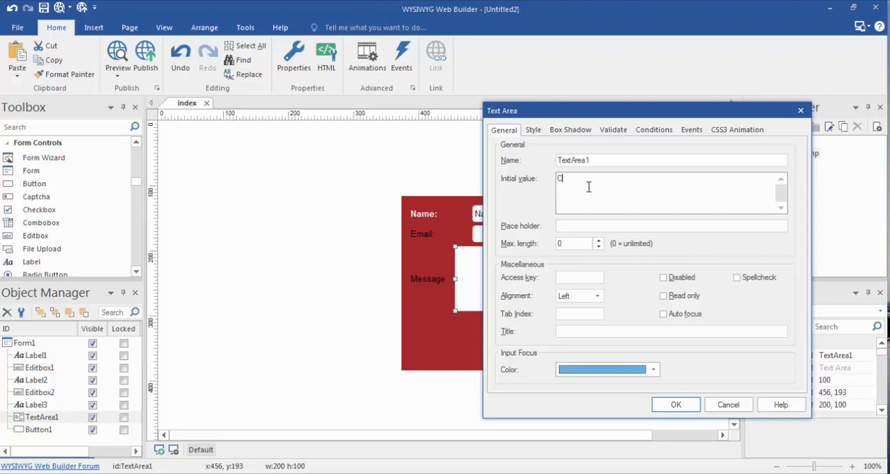
type("ommentS")
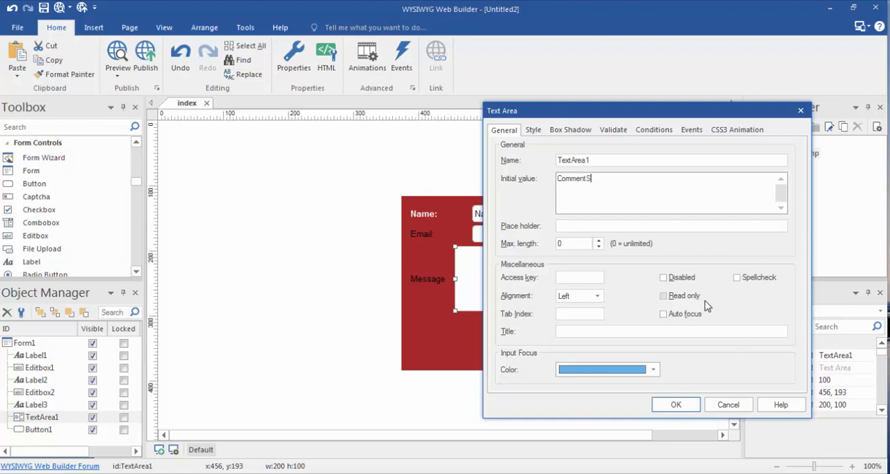
key("Backspace")
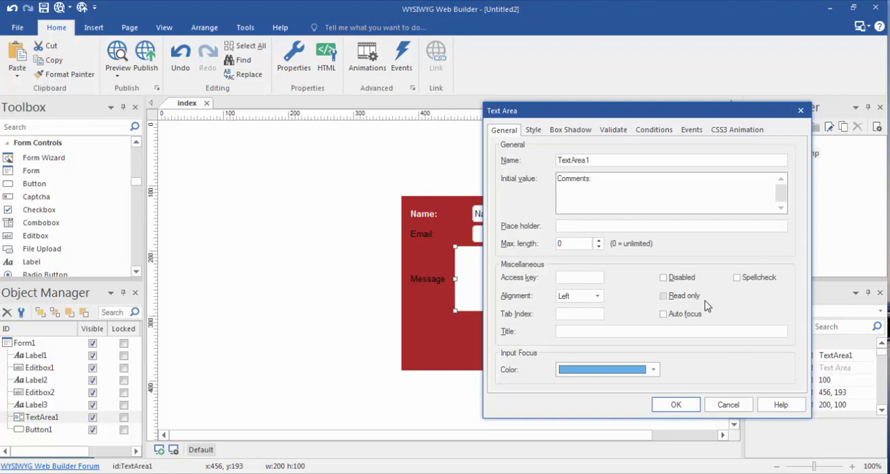
left_click(676, 404)
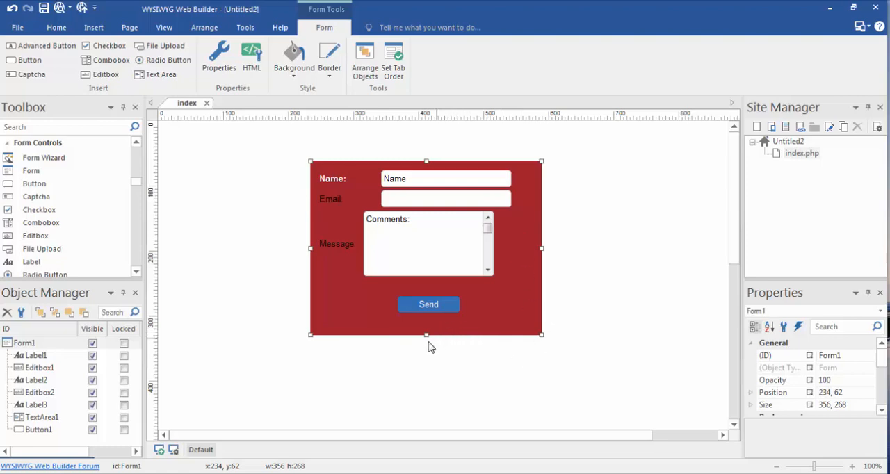
Drag Form1's bottom and top handles so it sits lower and slightly taller
left_click_drag(426, 335, 426, 407)
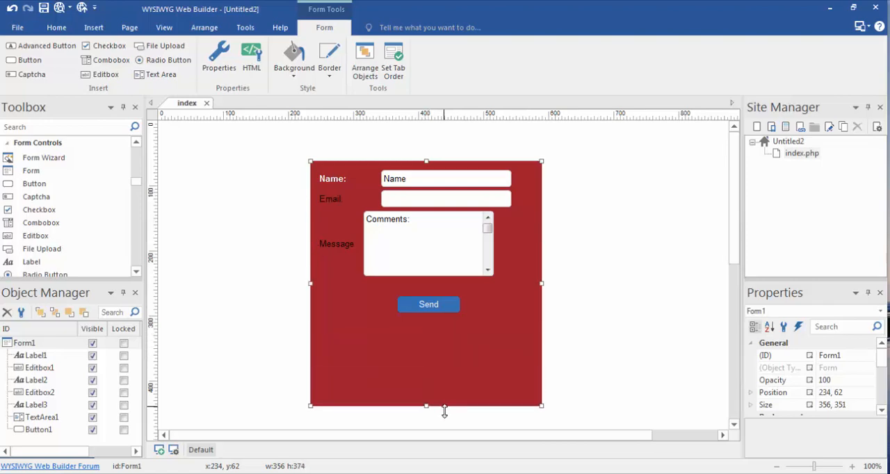
left_click_drag(426, 405, 425, 411)
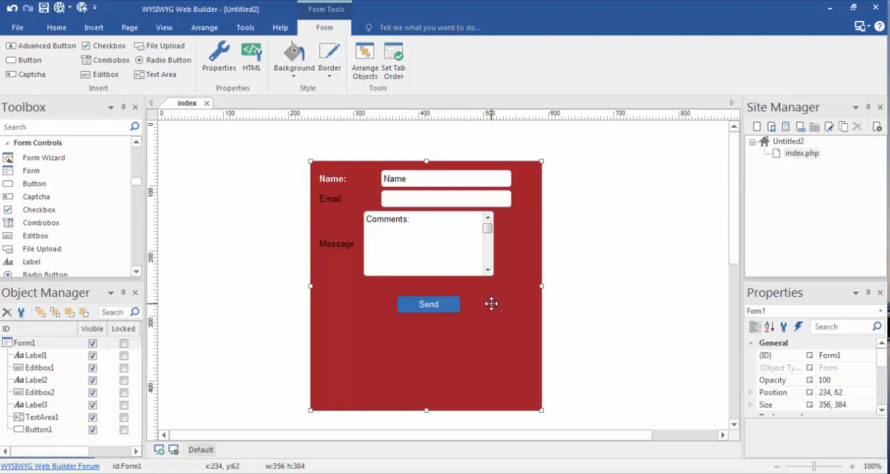
mouse_move(518, 271)
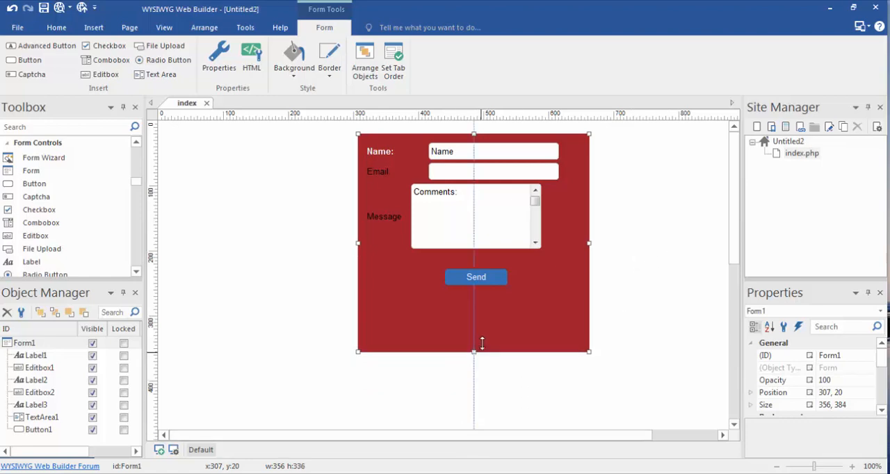
left_click_drag(473, 353, 473, 379)
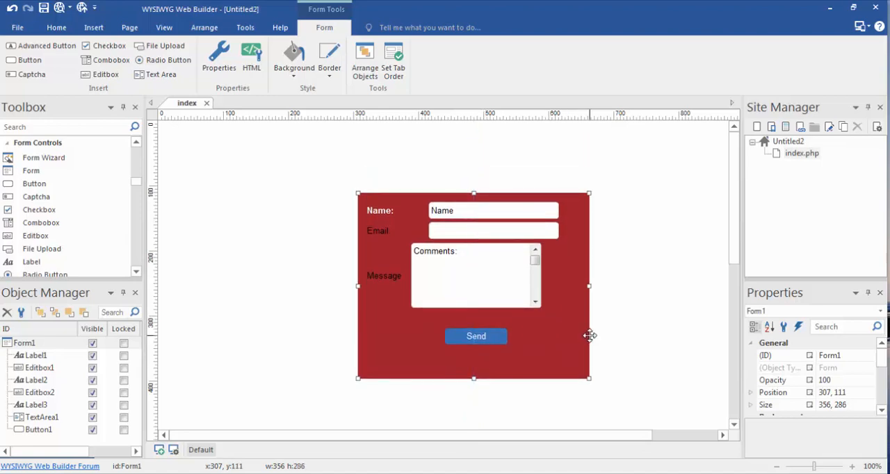